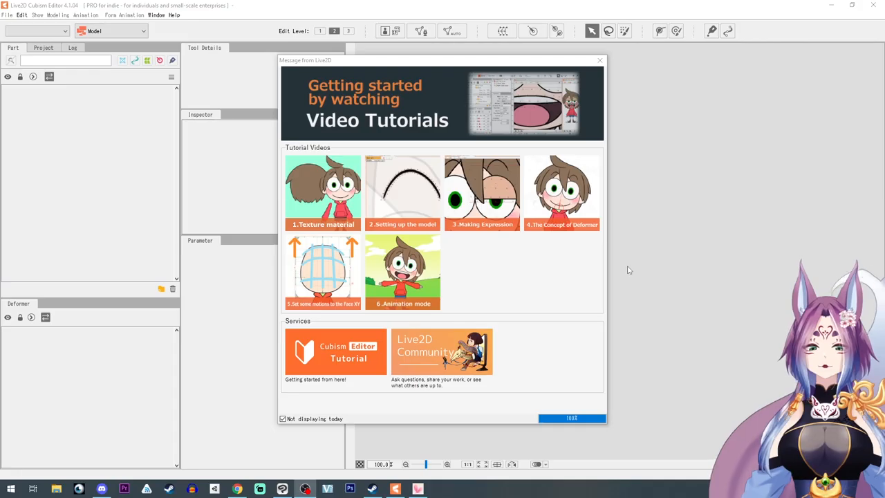
mouse_move(638, 265)
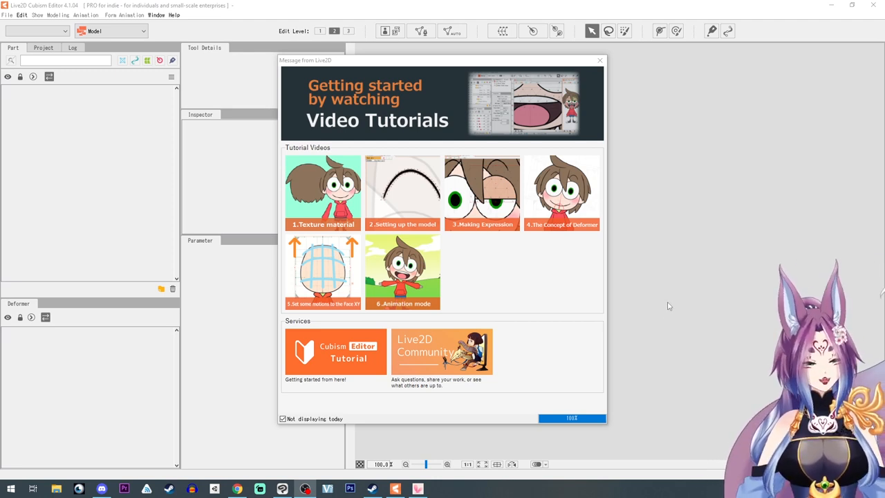
mouse_move(700, 259)
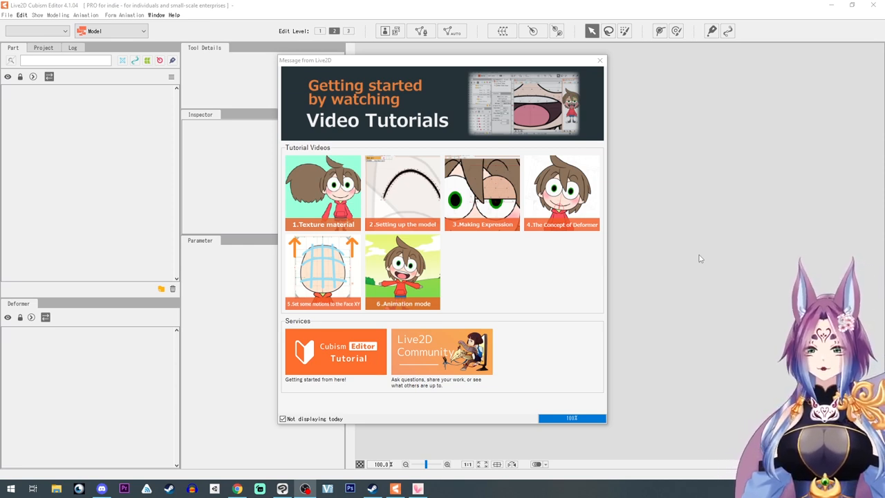
mouse_move(727, 163)
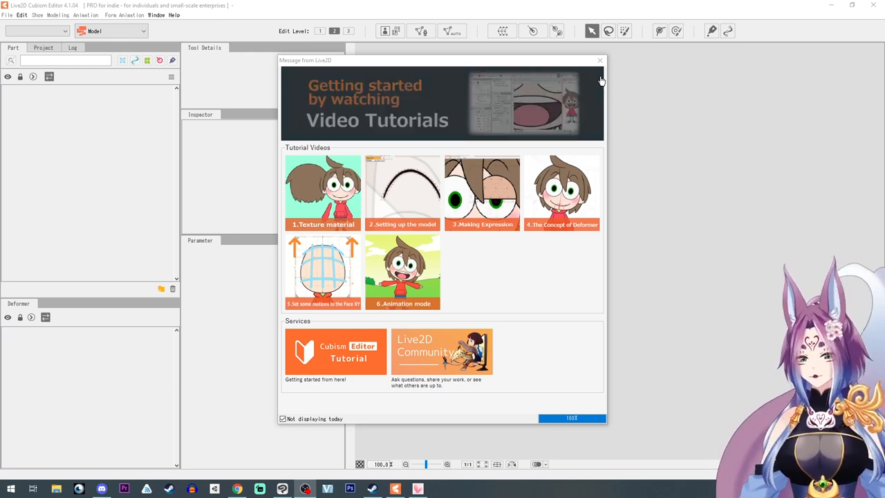
Dismiss the welcome message and open the ChibiArgenaFox model file from the Desktop.
left_click(7, 13)
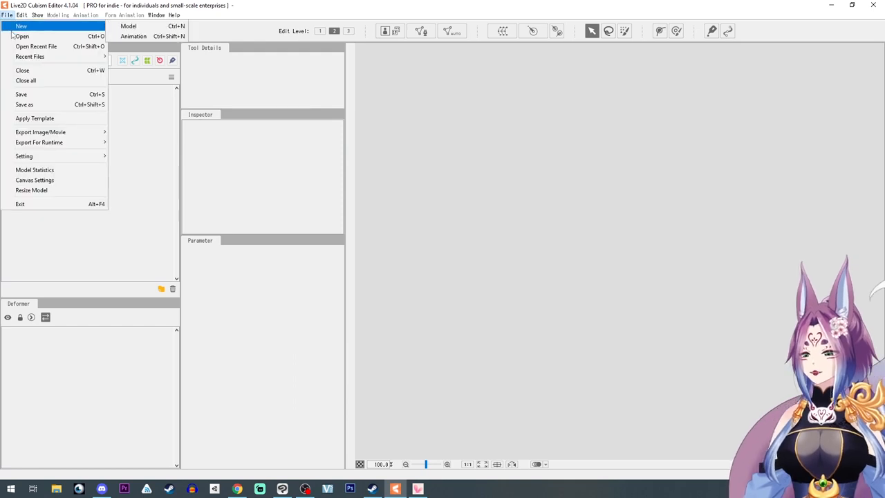
left_click(22, 36)
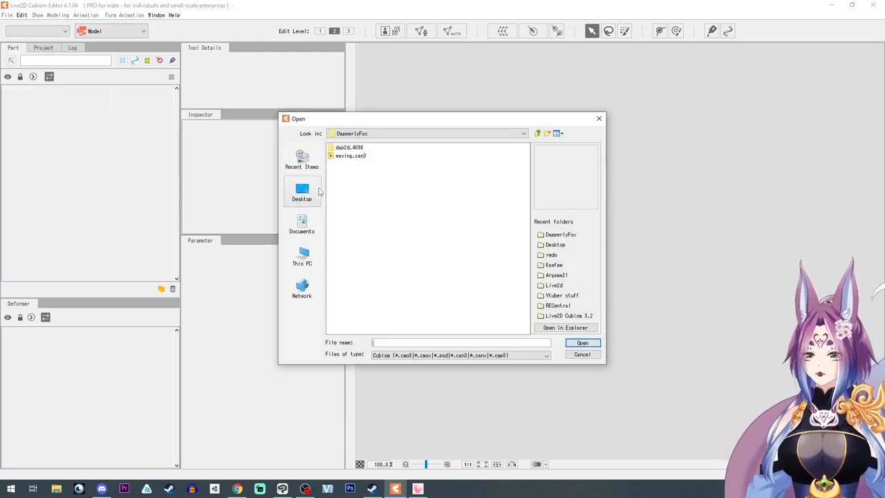
left_click(301, 191)
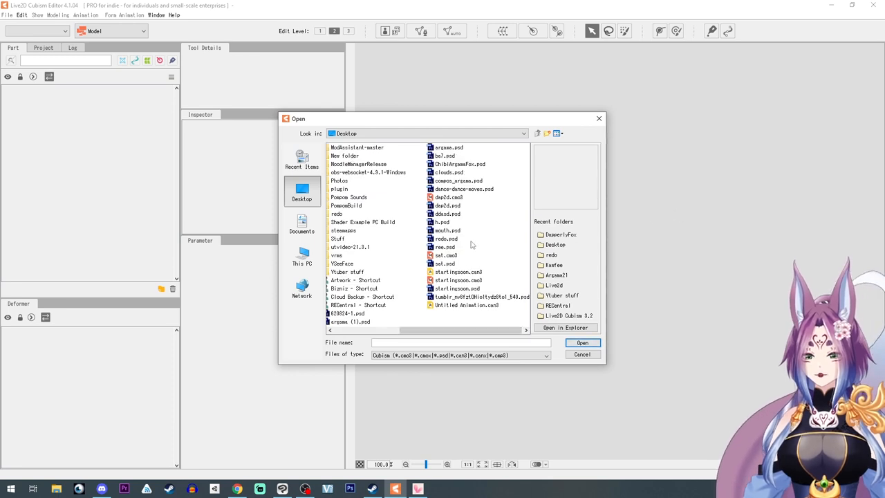
left_click(581, 343)
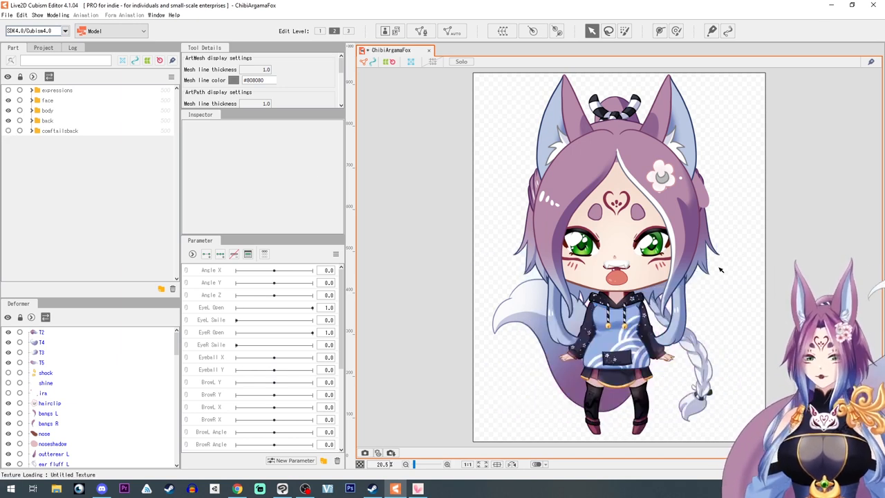
Expand the face group, try the Automatic Mesh Generator and dismiss the 'select an ArtMesh' warning.
left_click(30, 100)
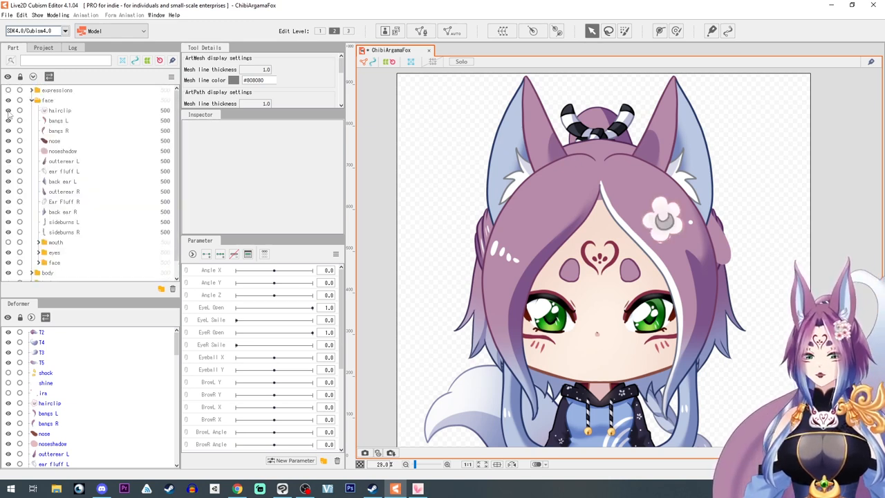
scroll("down", 3)
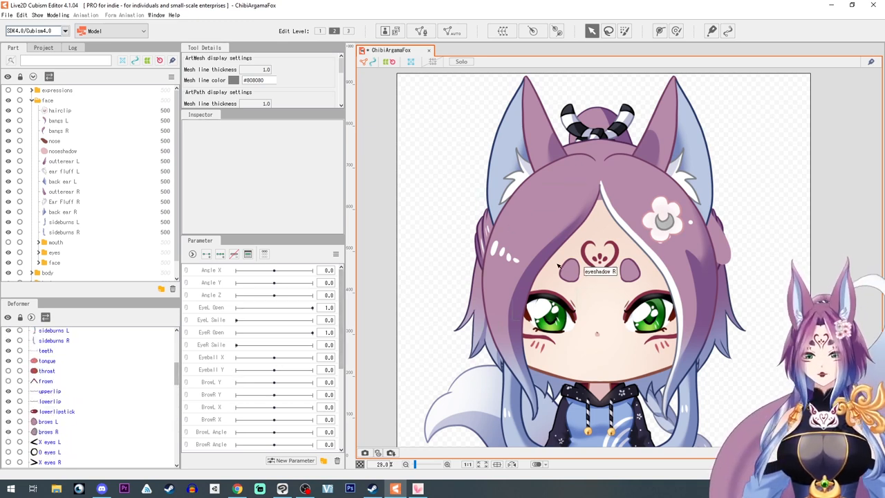
mouse_move(405, 113)
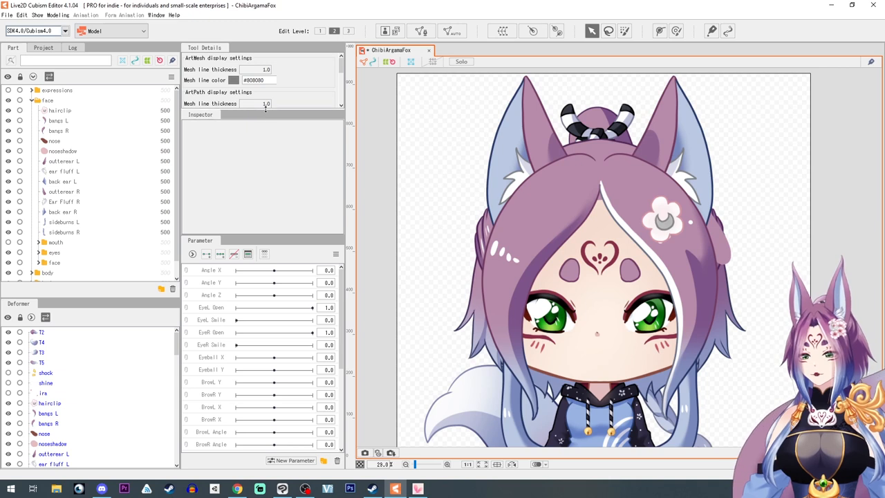
left_click(609, 30)
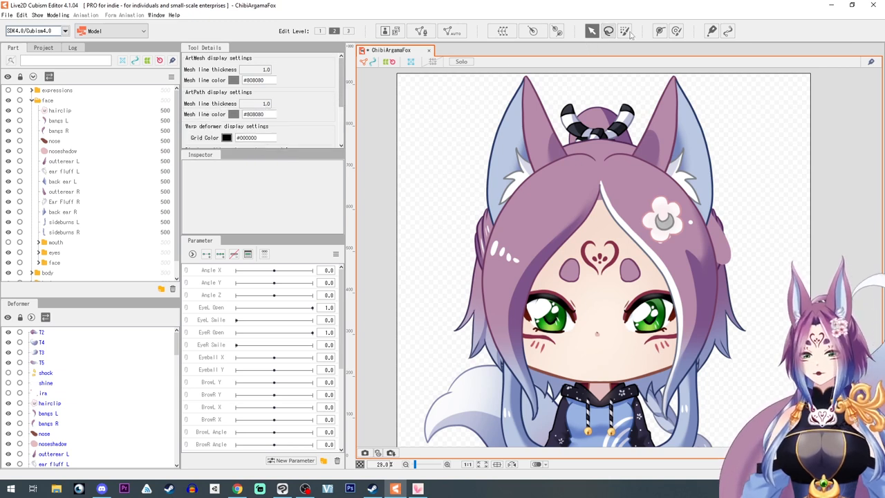
left_click(448, 31)
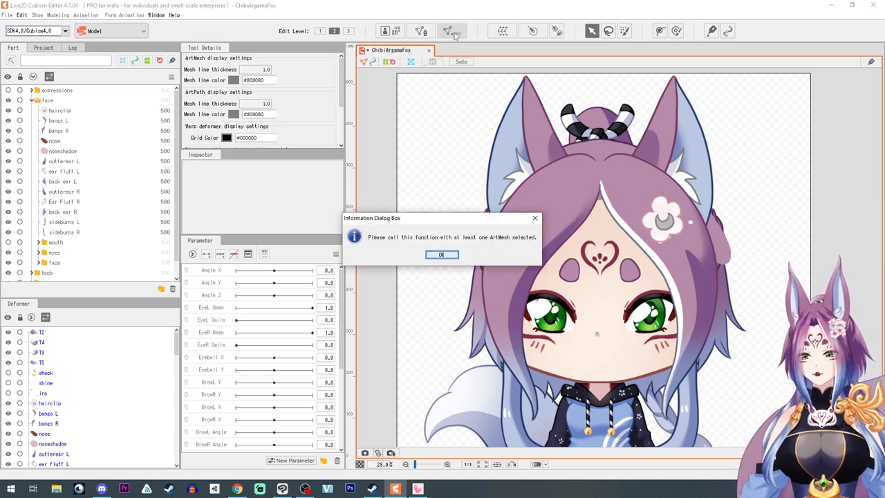
left_click(442, 255)
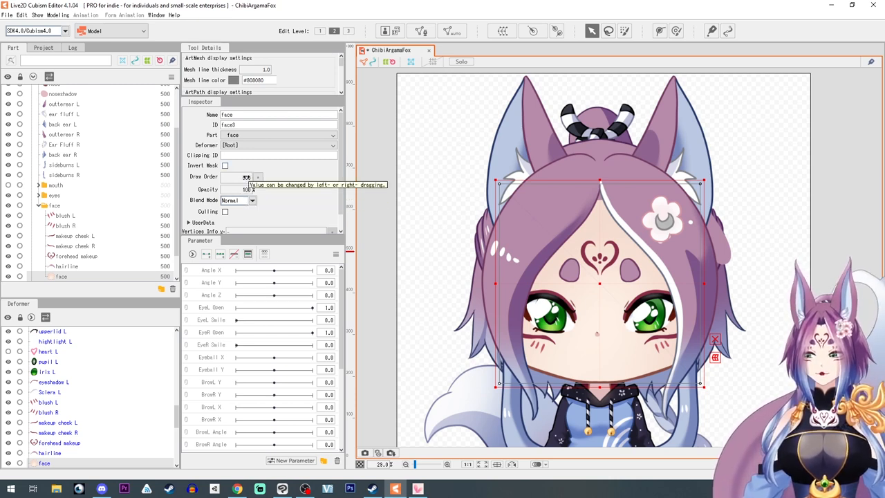
mouse_move(367, 259)
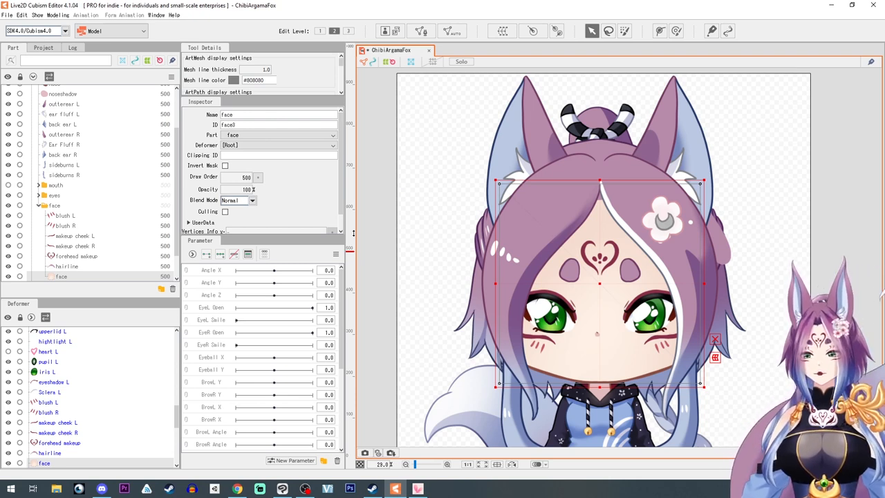
mouse_move(368, 230)
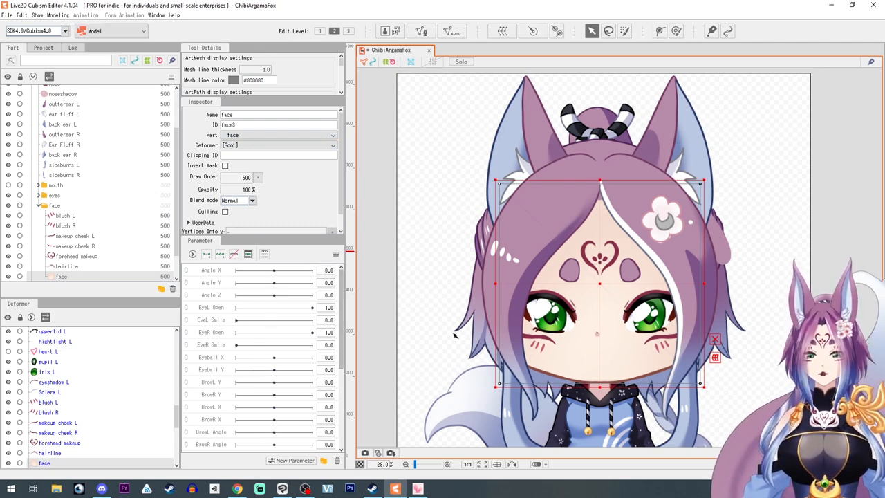
Scrub the Angle X slider to test how the fox-girl's head reacts.
scroll("down", 3)
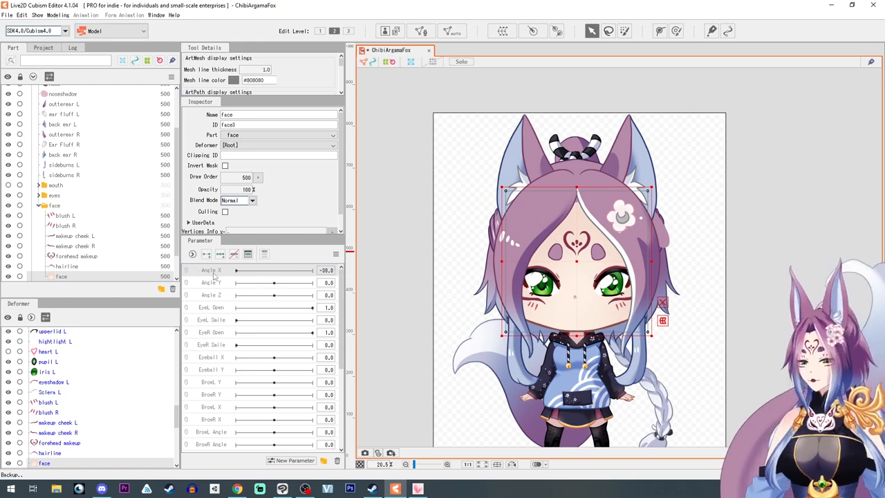
left_click_drag(236, 270, 288, 270)
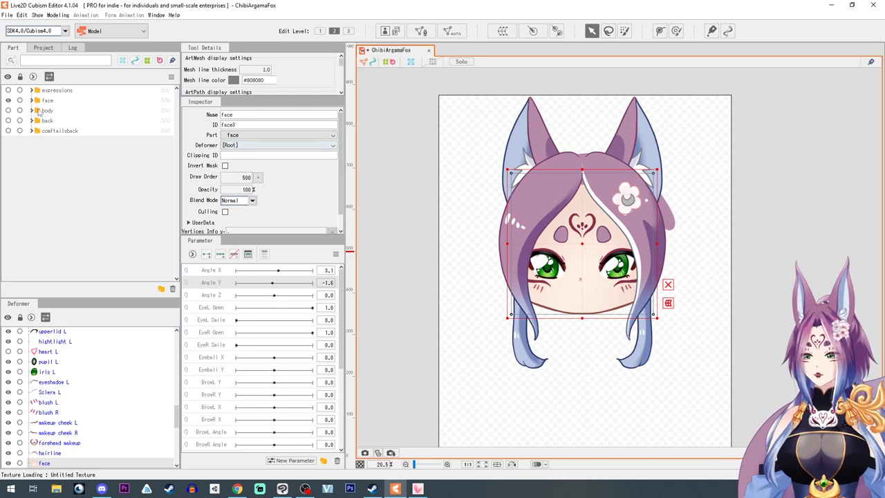
Expand the face group and show the hairline strip again over the bare face.
left_click(30, 100)
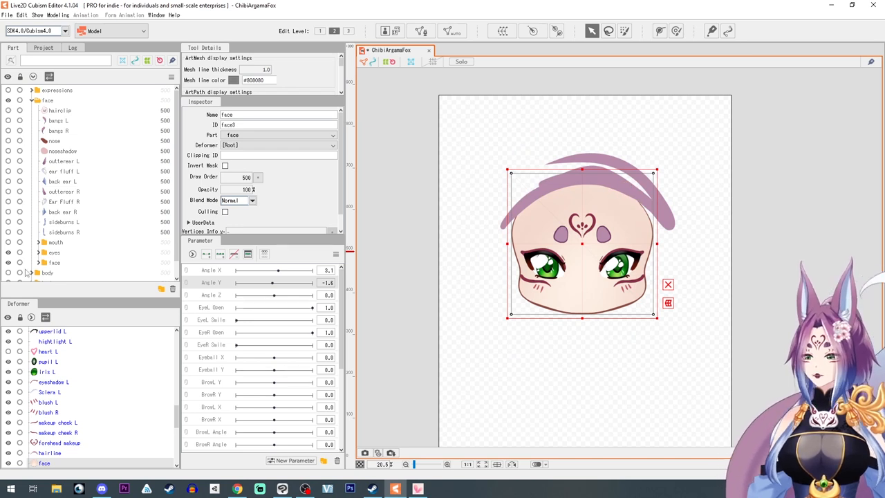
scroll("down", 3)
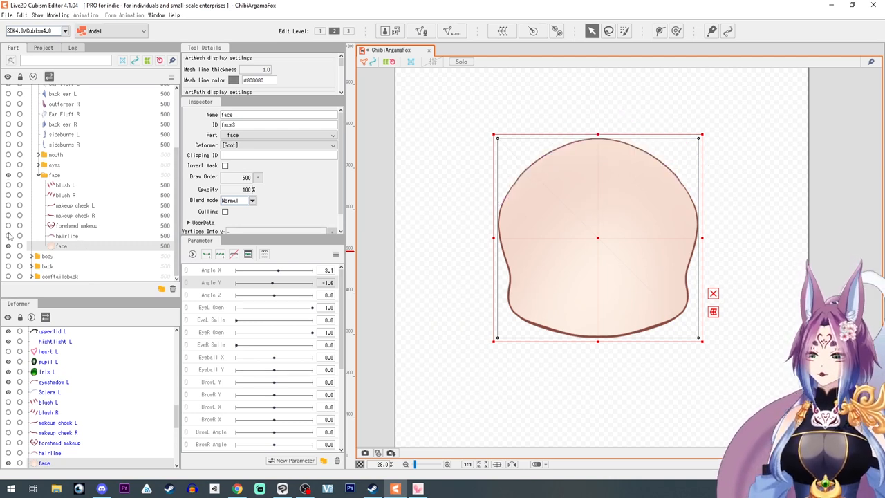
left_click(67, 235)
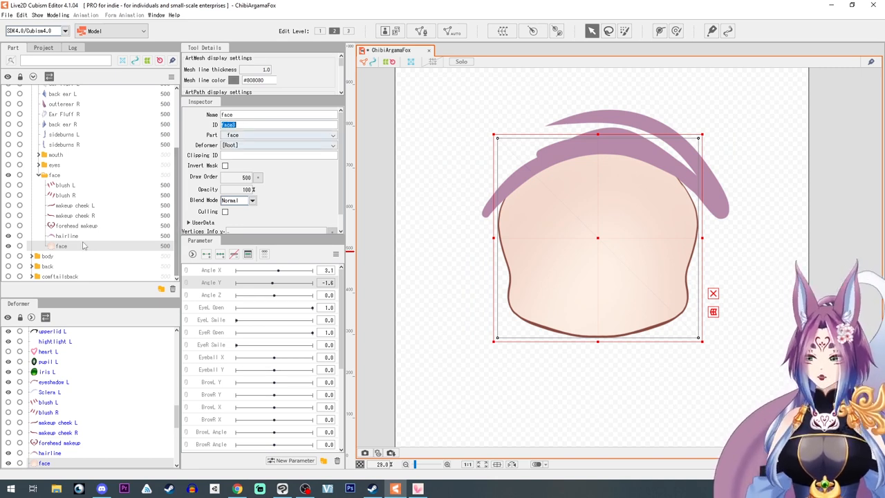
left_click(66, 235)
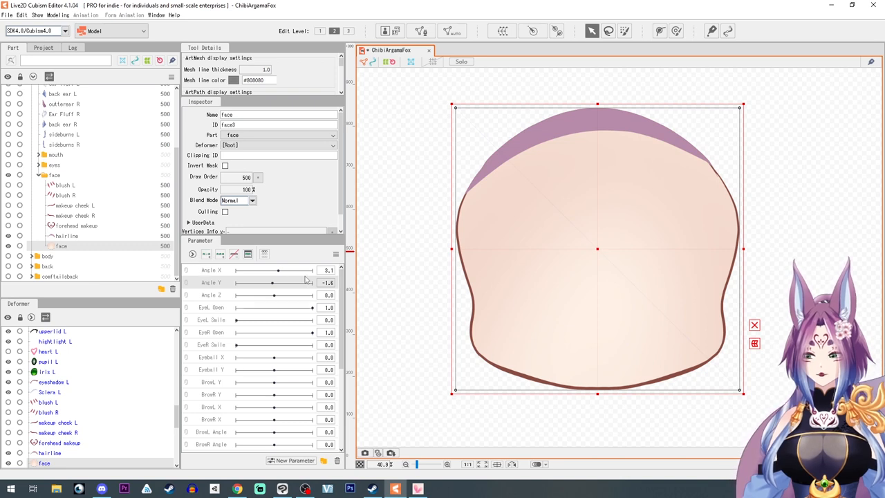
mouse_move(531, 207)
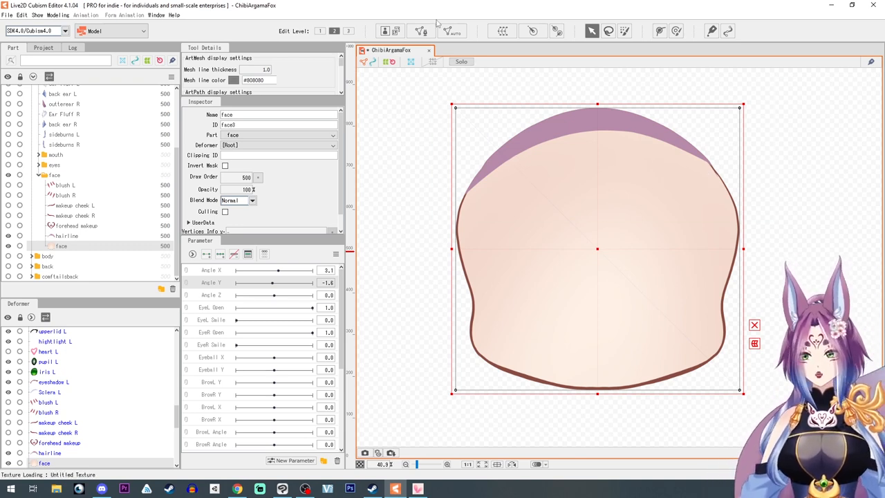
mouse_move(448, 31)
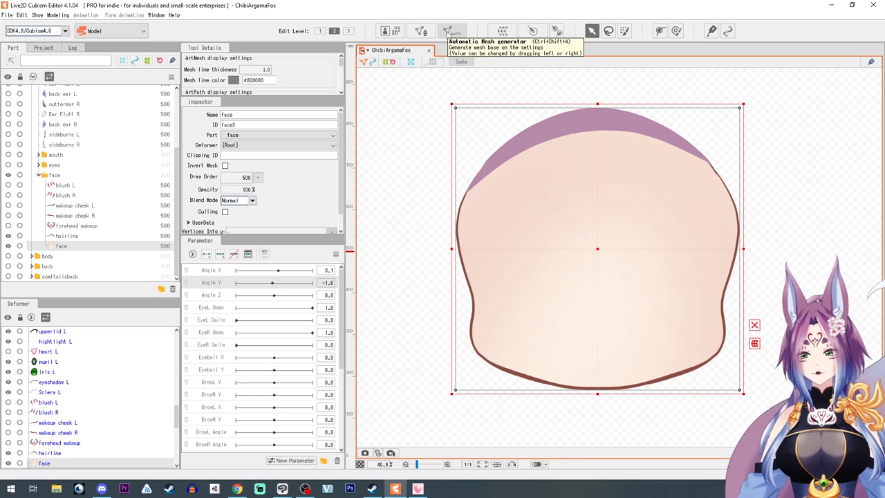
Regenerate the Face mesh with a coarser automatic deformation preset.
left_click(454, 31)
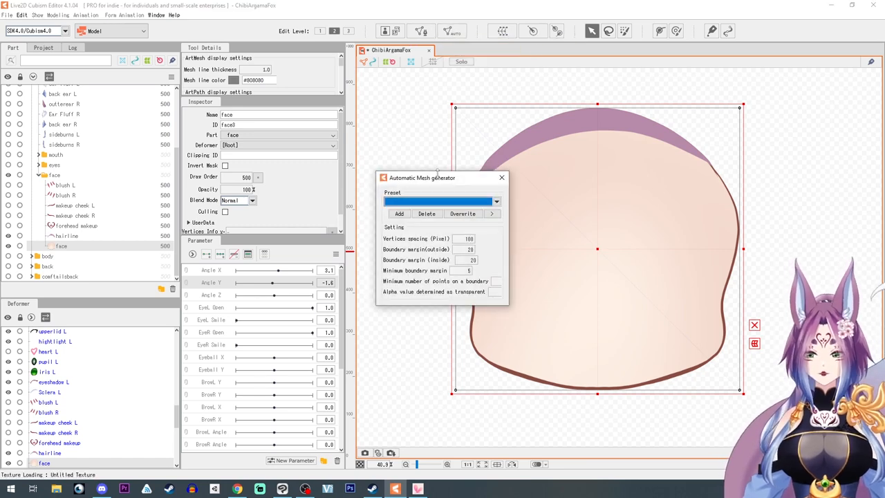
left_click_drag(422, 177, 324, 142)
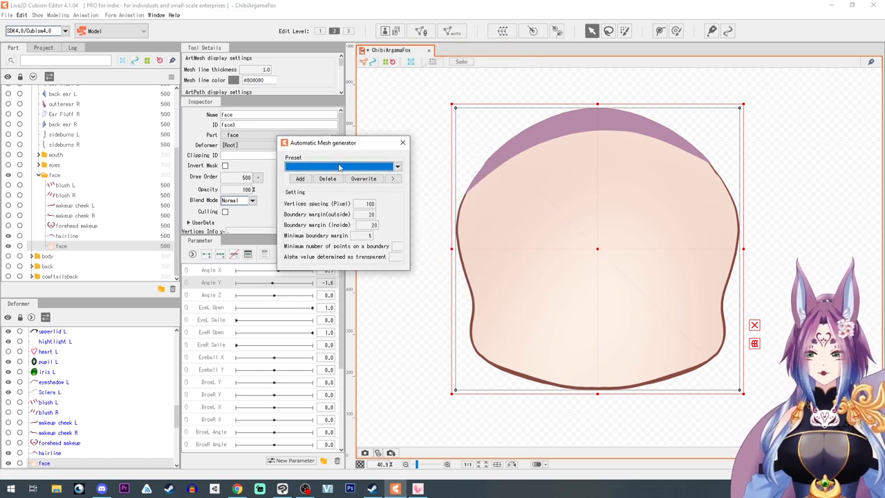
left_click(339, 166)
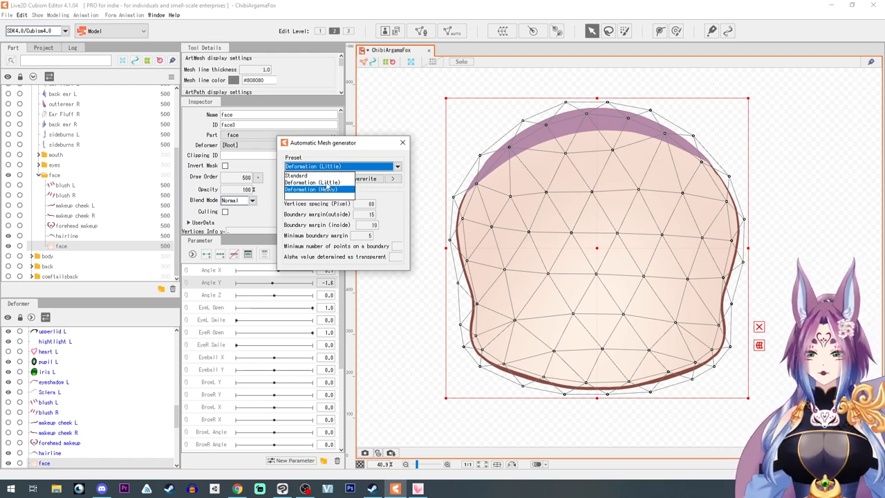
left_click(318, 190)
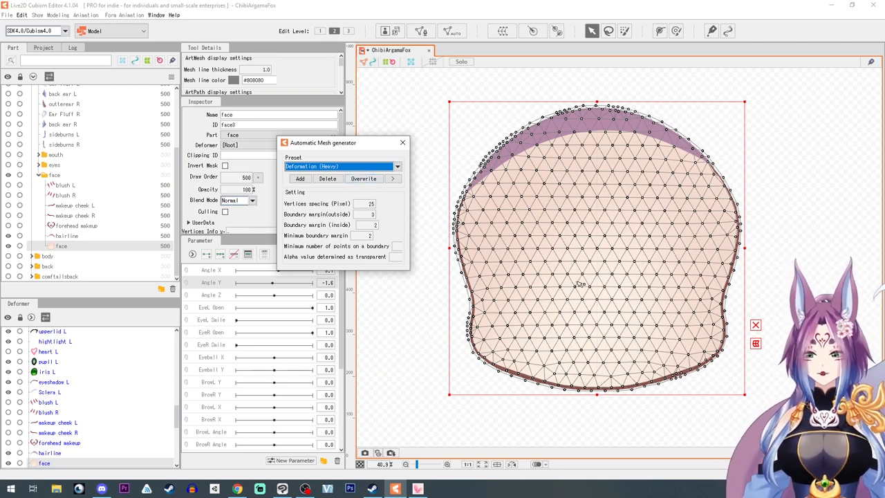
left_click(395, 166)
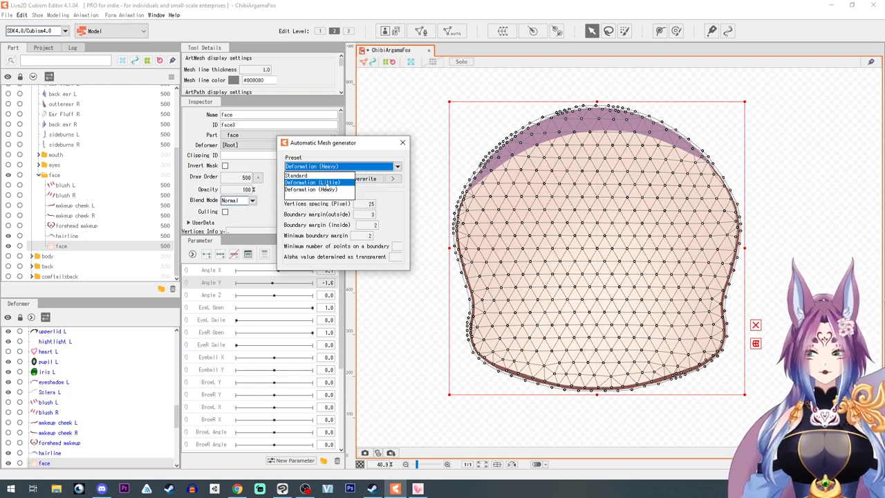
left_click(311, 182)
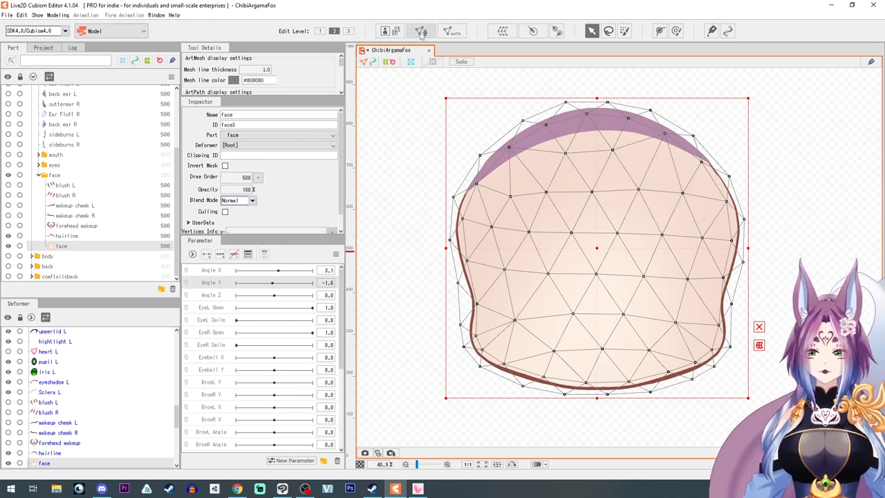
mouse_move(421, 30)
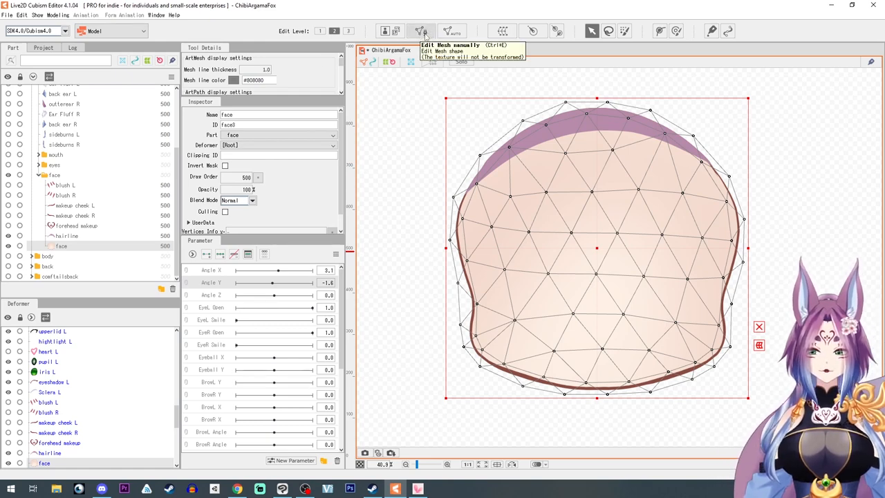
left_click(420, 31)
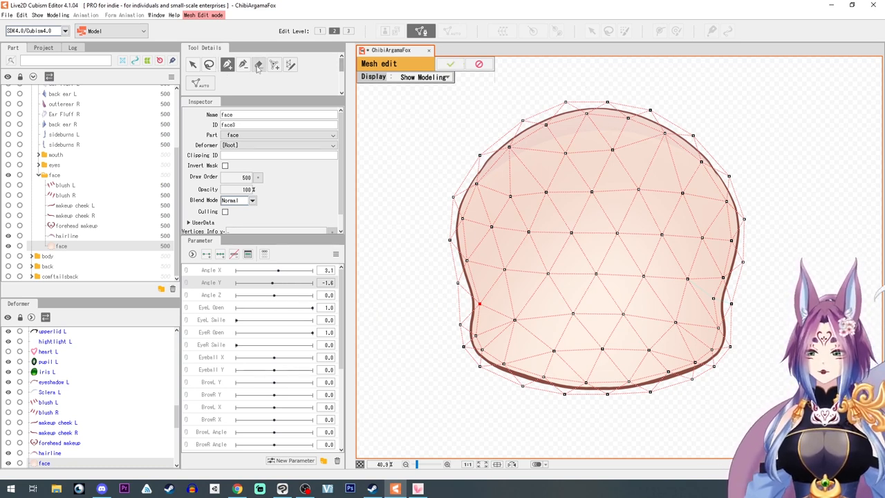
left_click(192, 64)
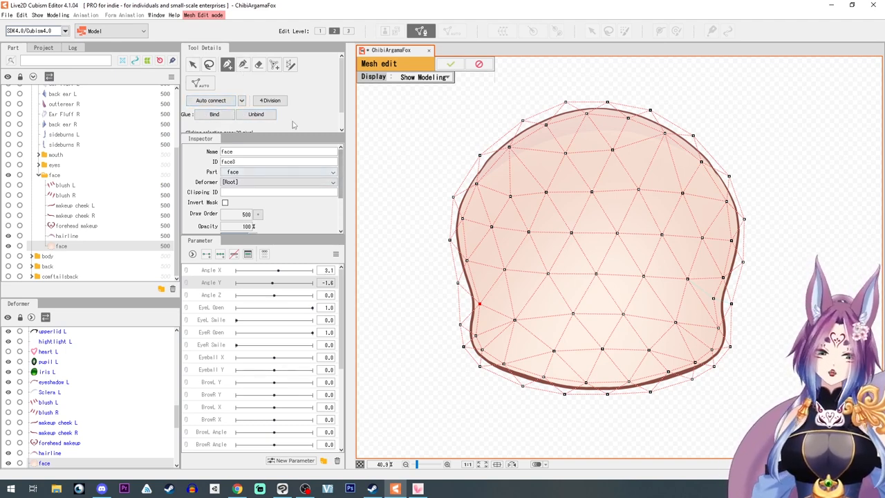
mouse_move(697, 287)
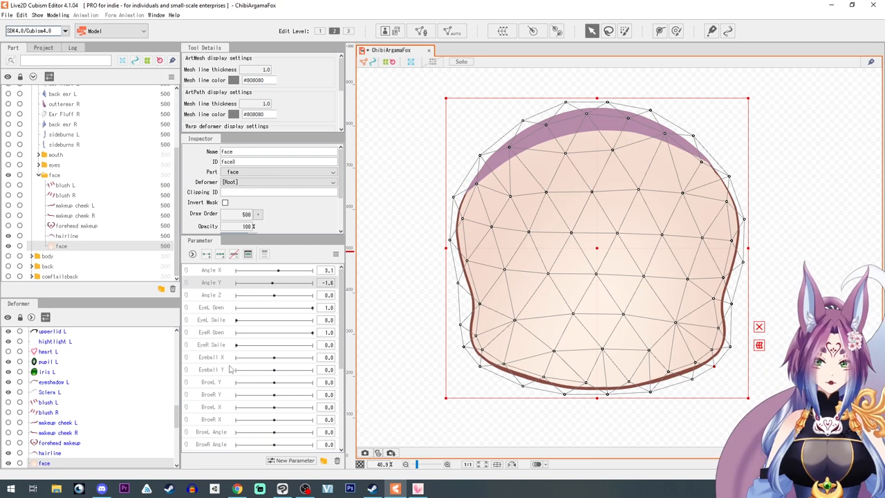
mouse_move(619, 107)
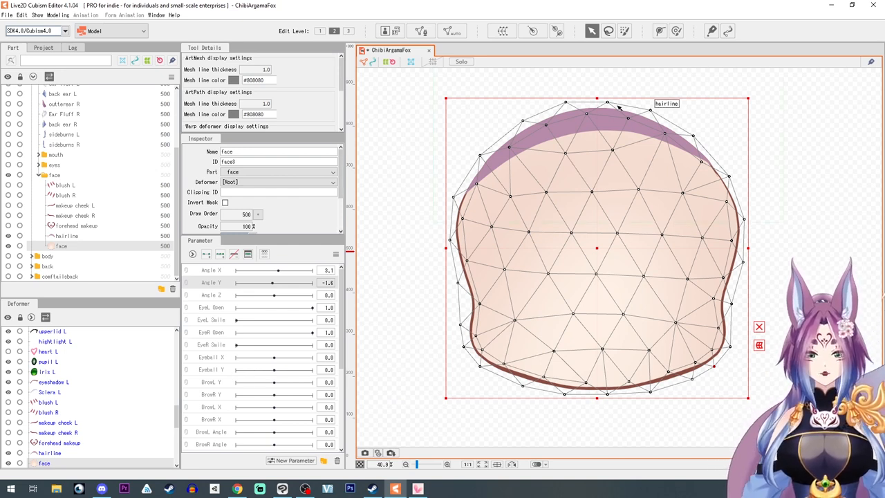
mouse_move(509, 229)
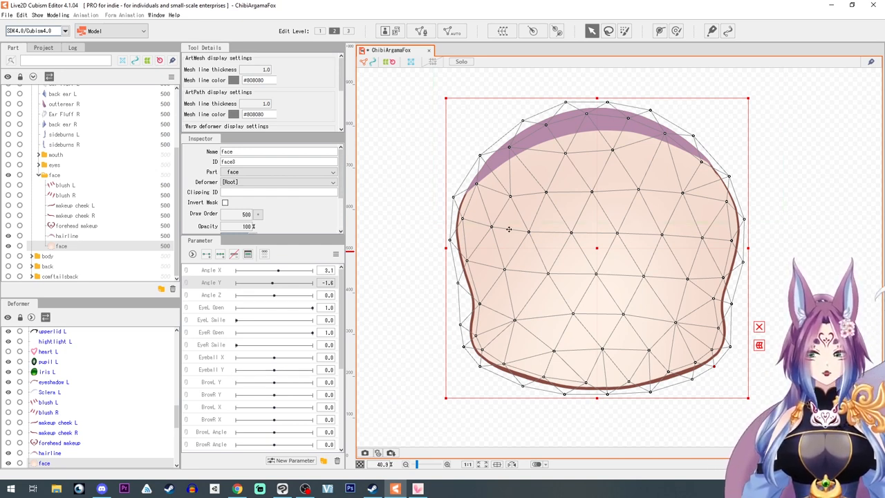
mouse_move(625, 190)
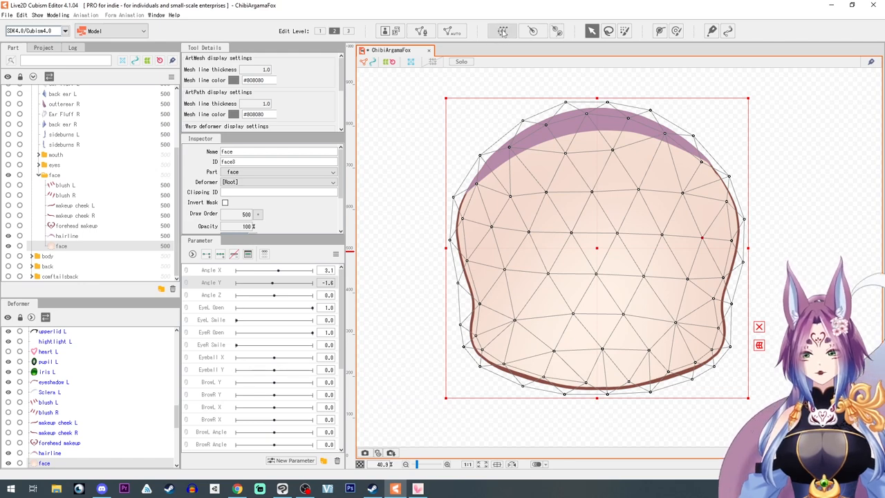
mouse_move(503, 30)
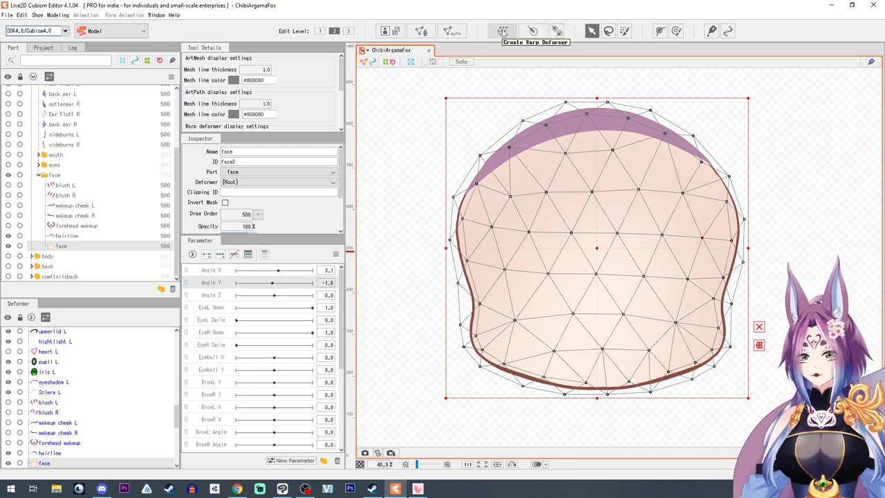
Create a warp deformer named 'Face XY' around the face.
left_click(504, 30)
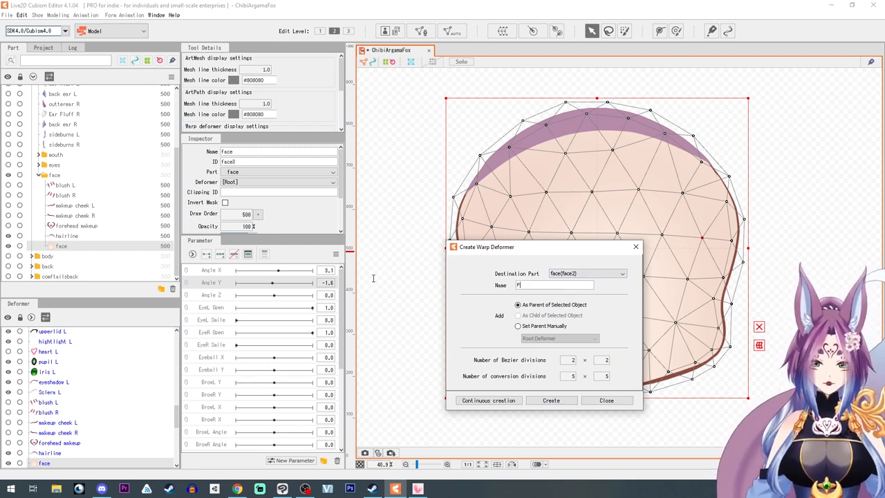
type("Face XY")
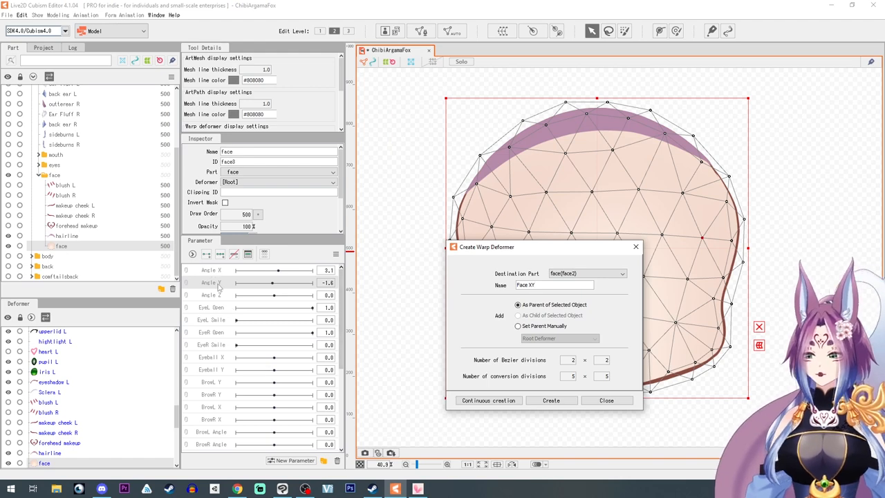
left_click(550, 401)
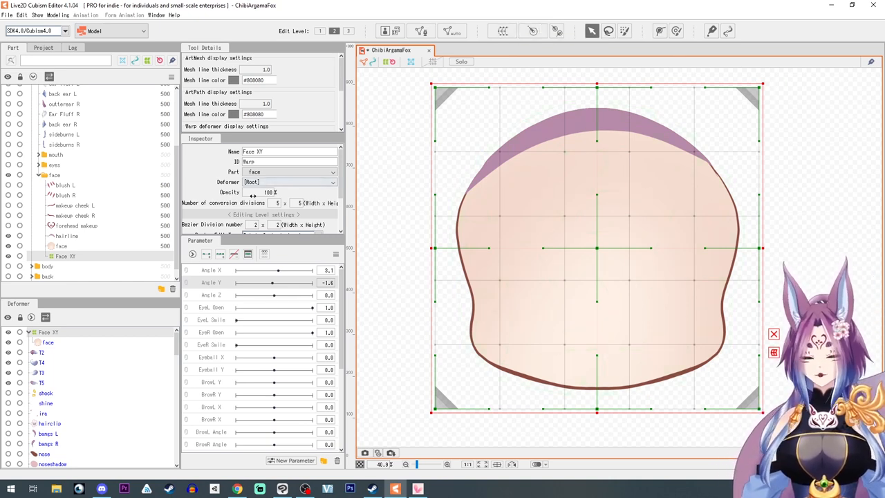
mouse_move(270, 192)
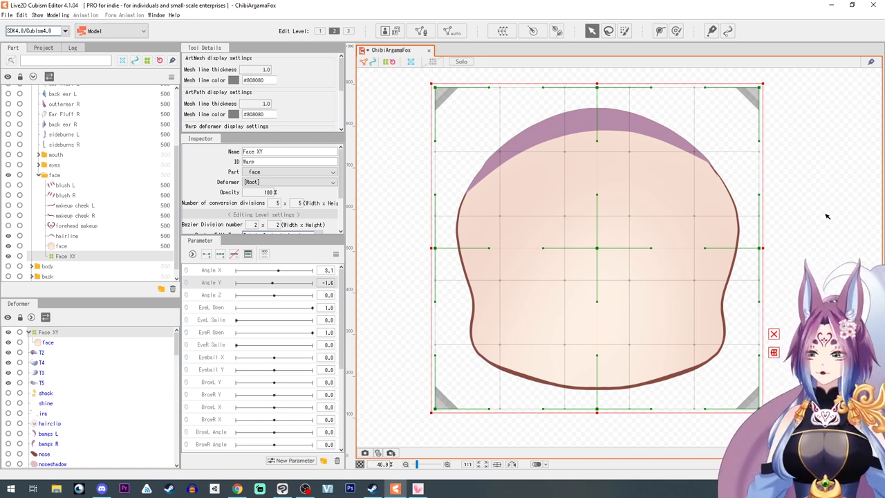
mouse_move(283, 384)
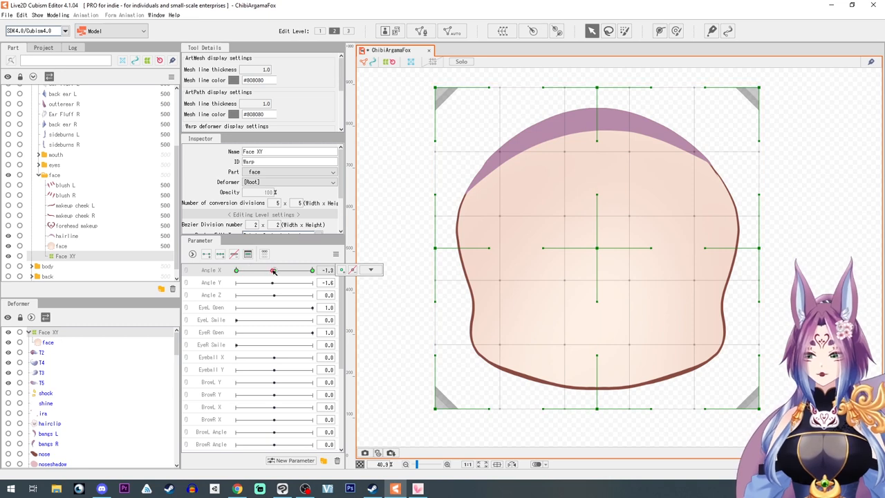
Set Angle X to 30 and drag the warp grid into a sideways head turn.
left_click_drag(274, 270, 260, 270)
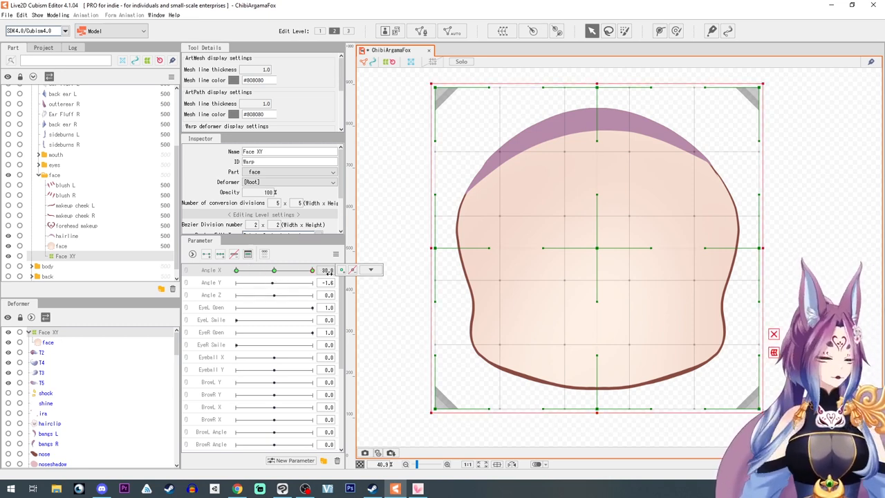
left_click_drag(311, 270, 260, 270)
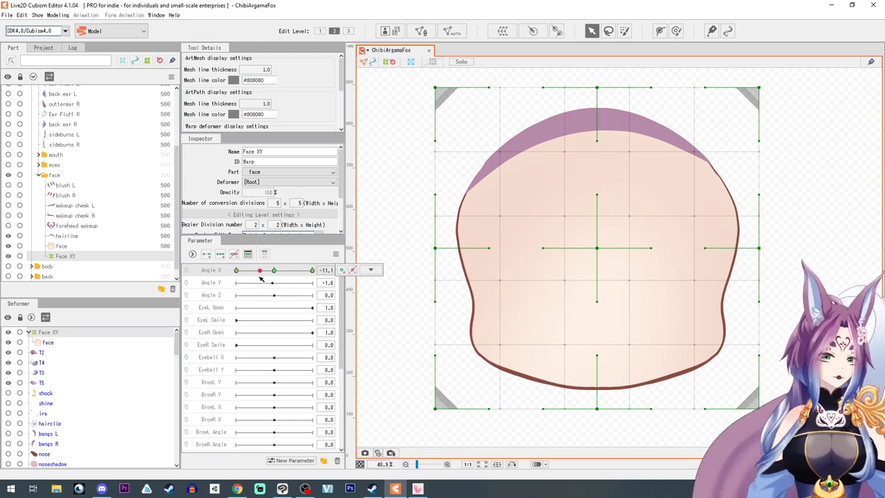
left_click(371, 269)
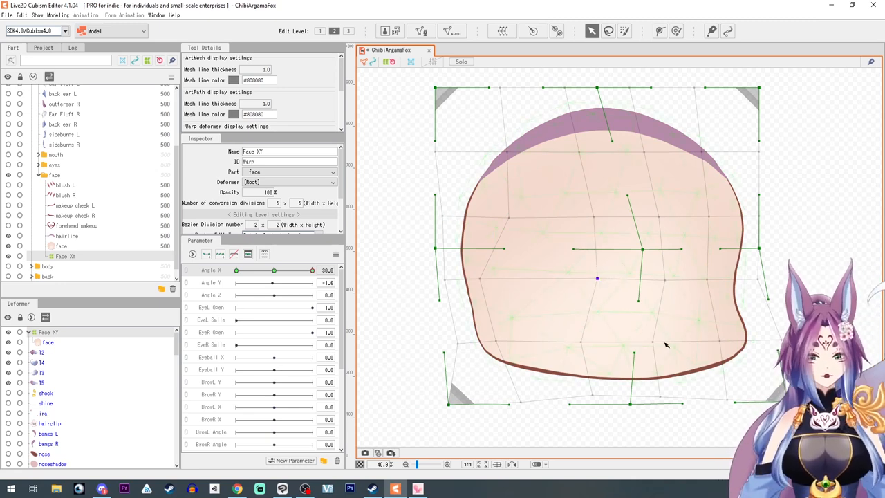
left_click_drag(598, 278, 670, 340)
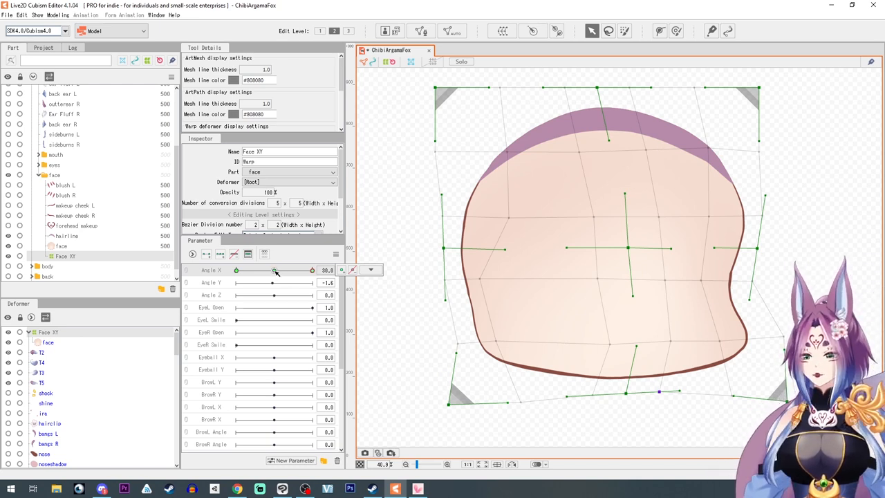
Scrub Angle X between -30 and 30 to preview the shaped and unshaped head turns.
left_click_drag(274, 270, 236, 269)
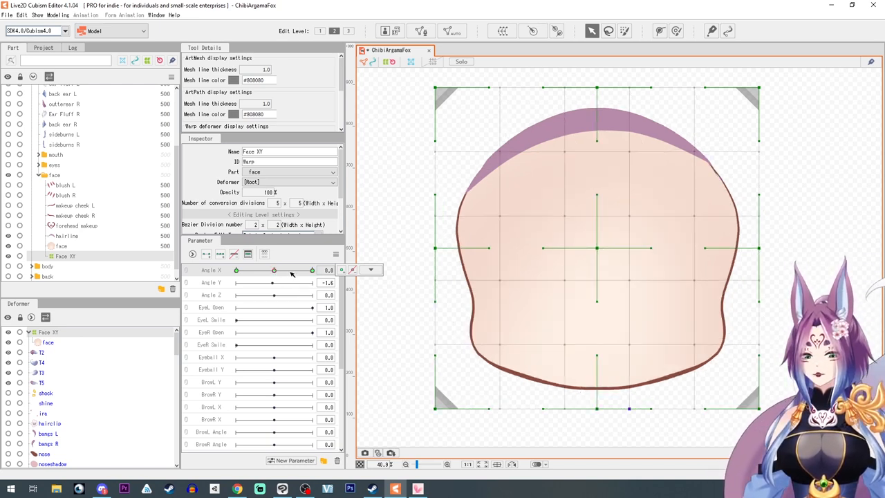
left_click_drag(274, 270, 289, 270)
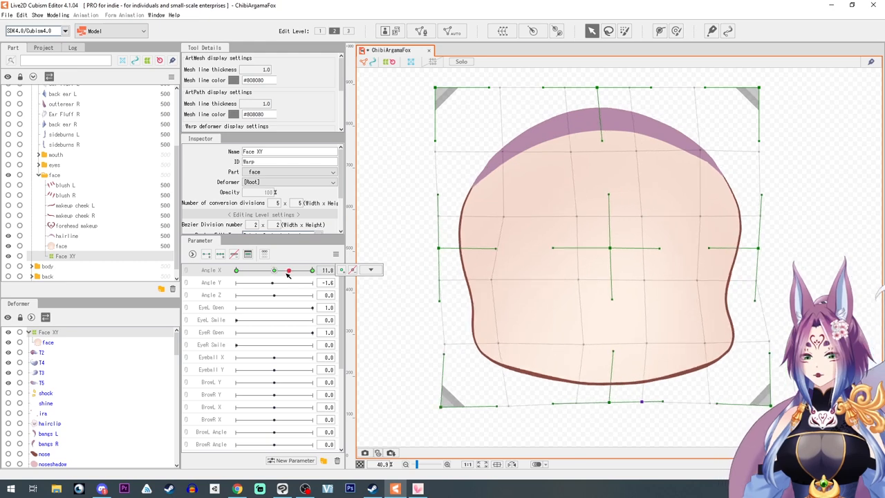
left_click_drag(289, 270, 311, 269)
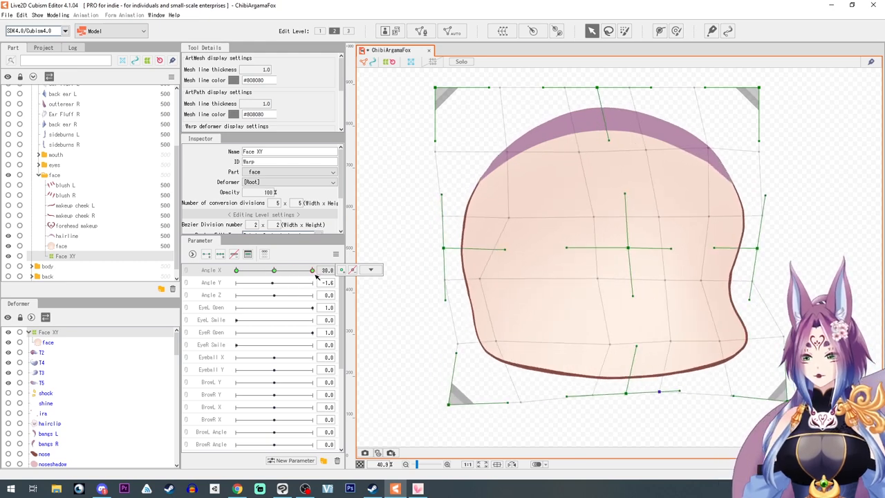
left_click_drag(274, 269, 252, 270)
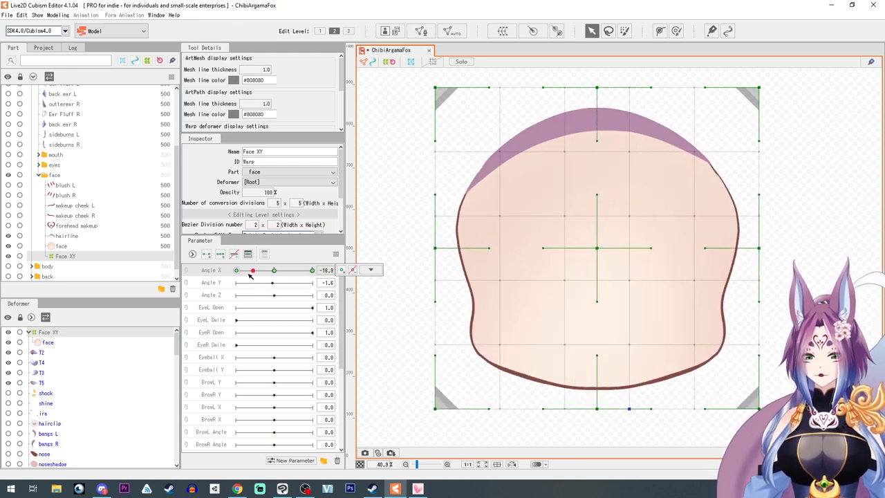
left_click_drag(252, 270, 246, 270)
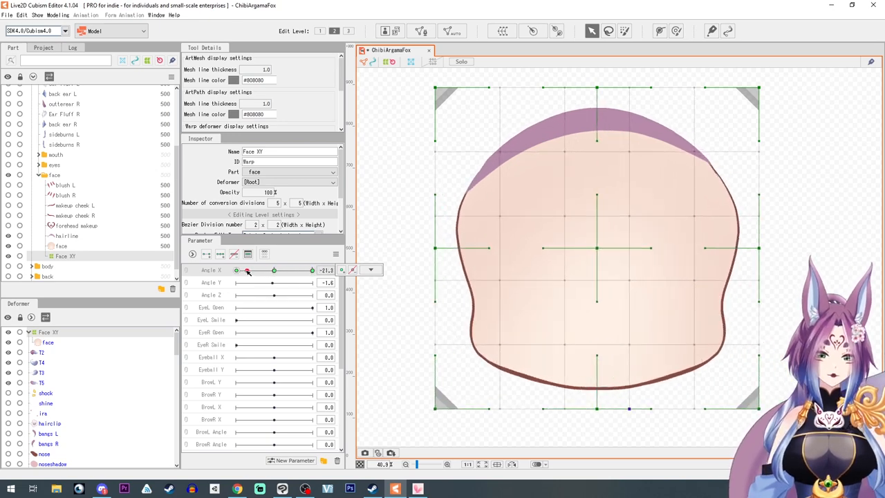
left_click_drag(246, 270, 313, 269)
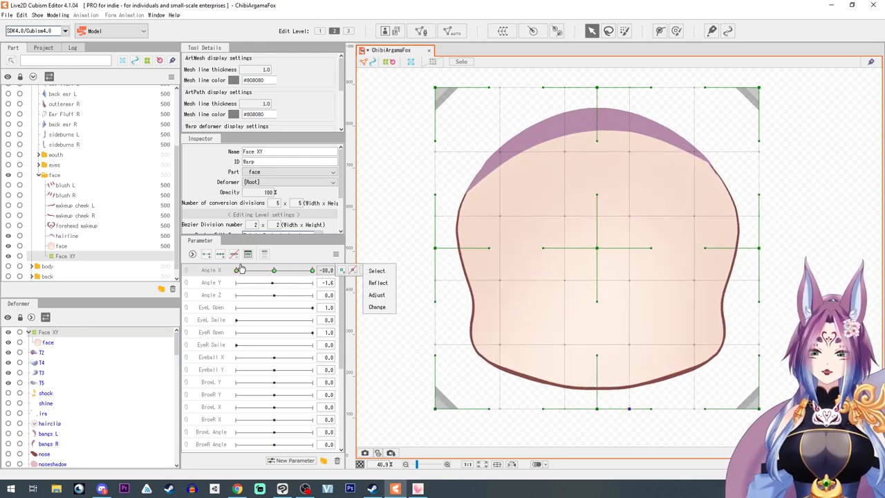
mouse_move(379, 282)
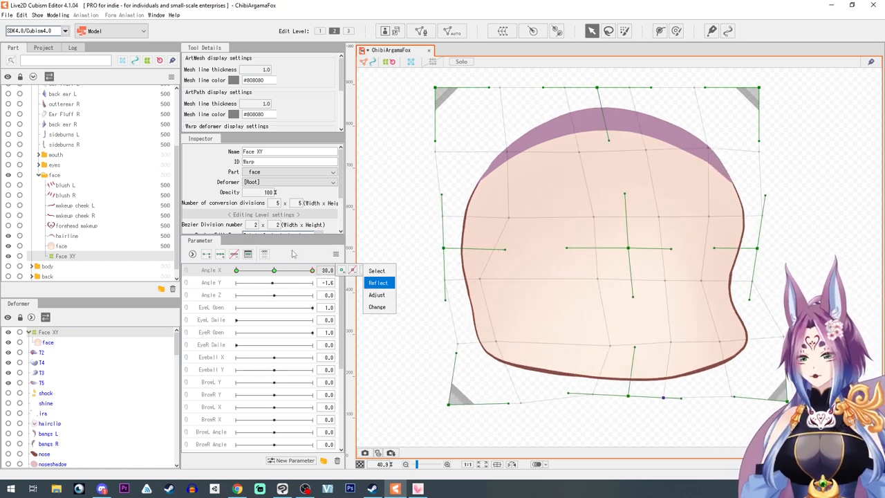
left_click(335, 255)
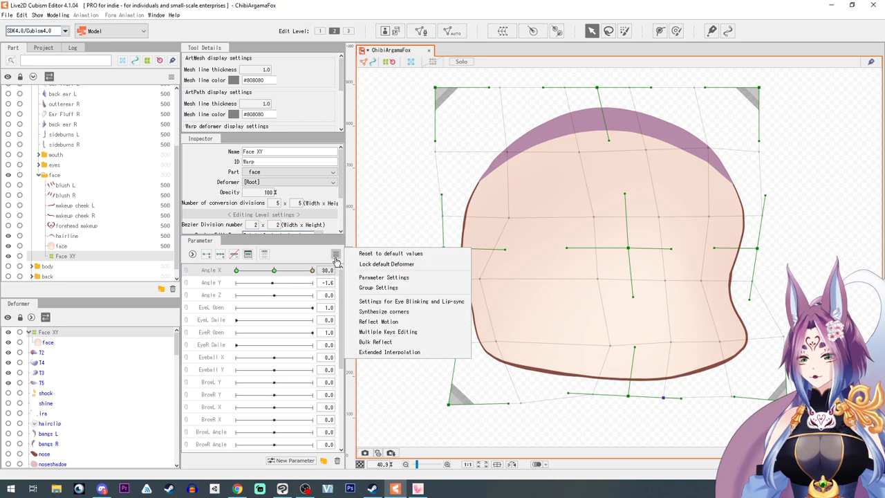
mouse_move(379, 321)
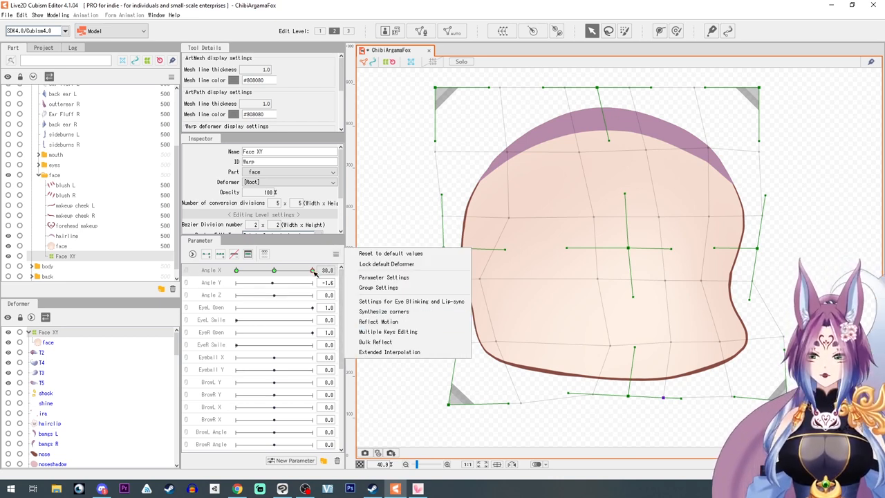
left_click(378, 320)
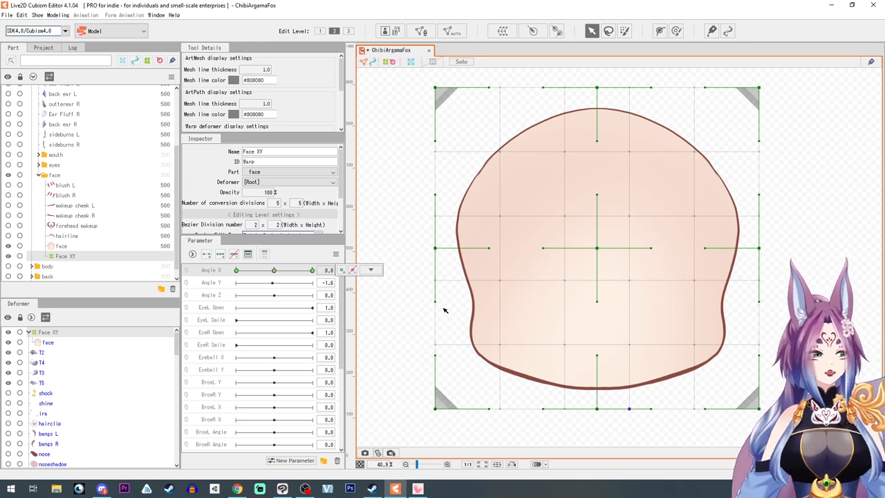
left_click(370, 269)
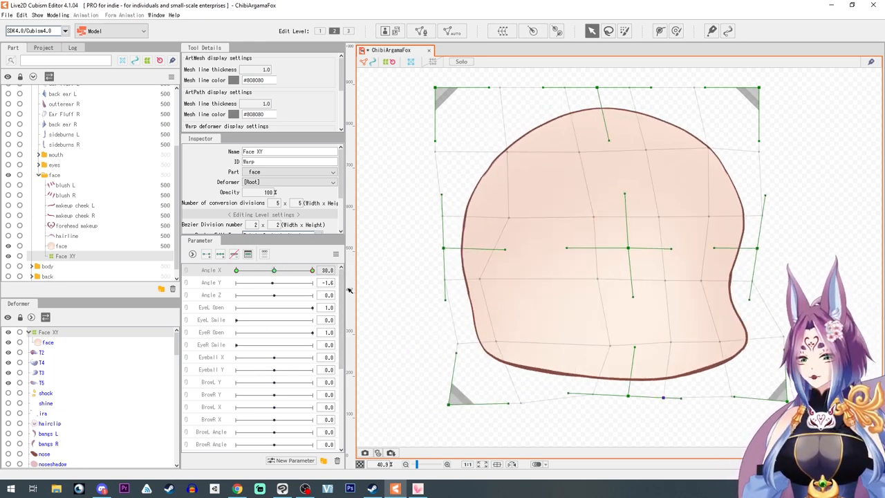
left_click_drag(311, 270, 246, 269)
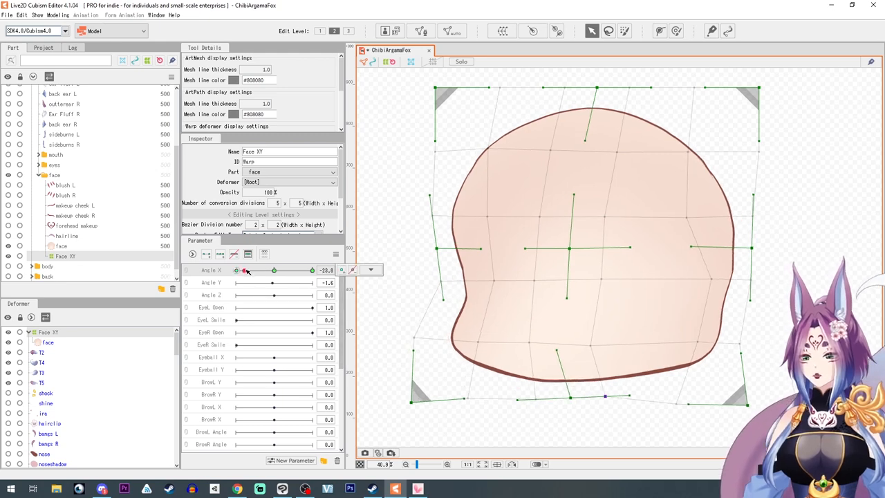
left_click_drag(246, 270, 237, 270)
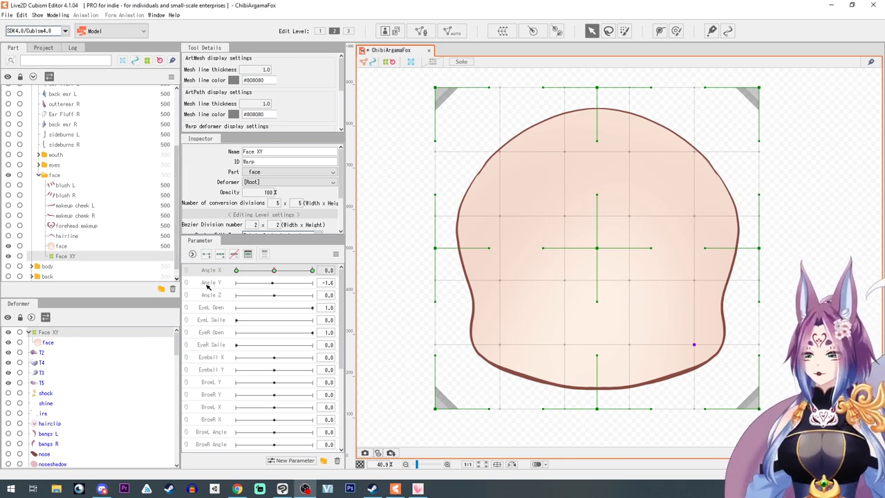
mouse_move(211, 282)
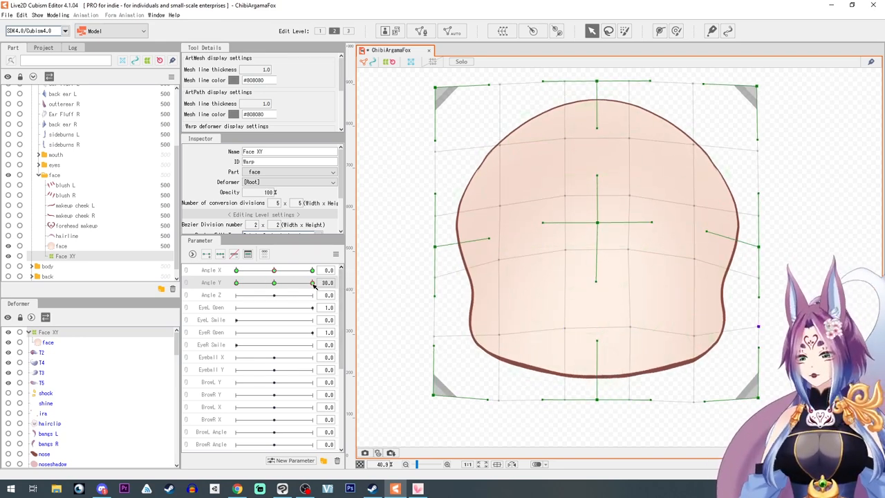
Reset Angle Y to 0 and select every point of the Face XY warp deformer.
left_click_drag(312, 282, 272, 282)
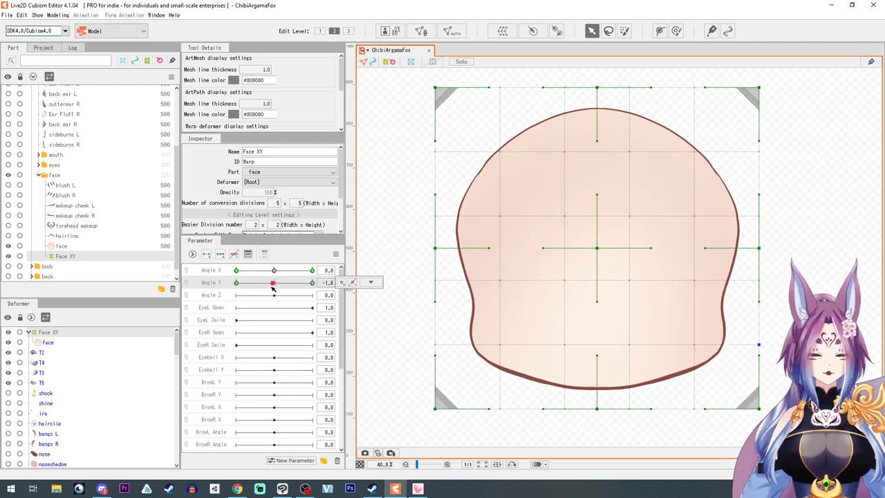
left_click_drag(271, 282, 273, 282)
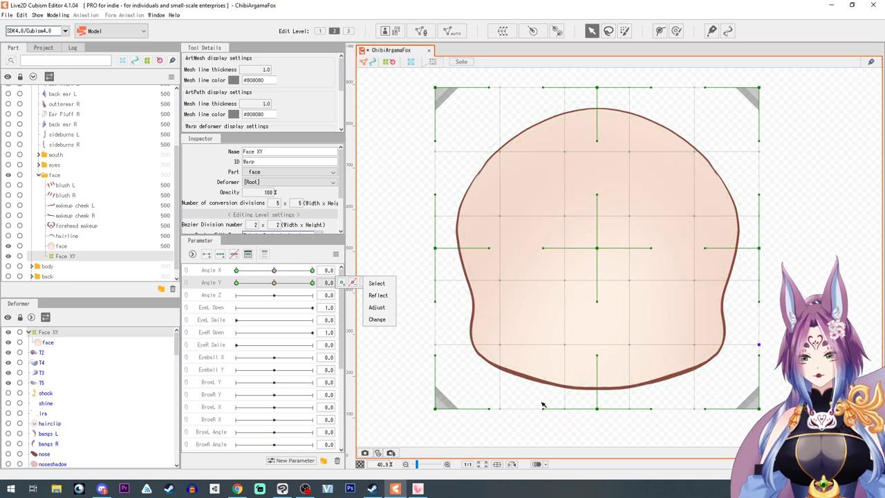
mouse_move(638, 398)
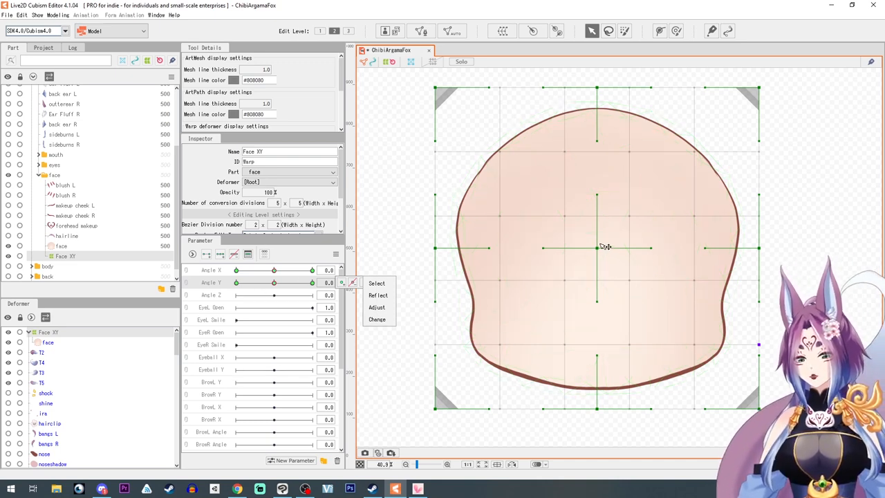
left_click_drag(274, 282, 311, 282)
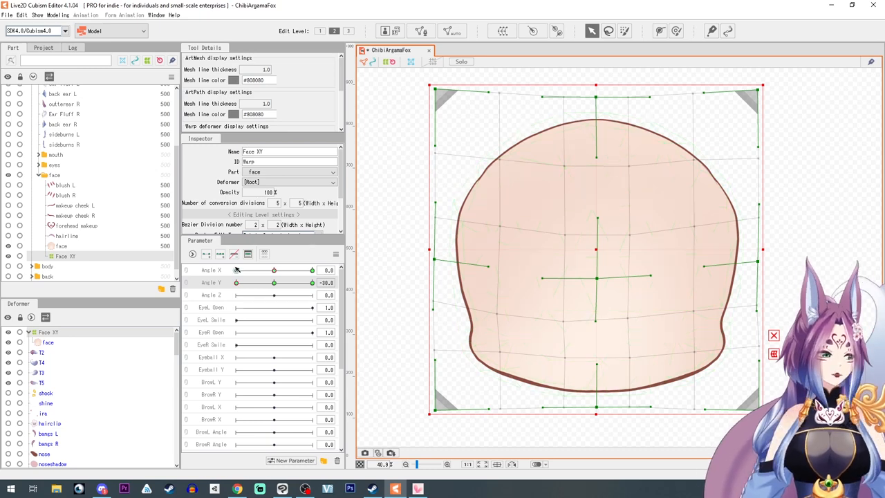
Sweep Angle Y from its top value back to neutral to preview the looking-down pose.
left_click_drag(236, 282, 313, 282)
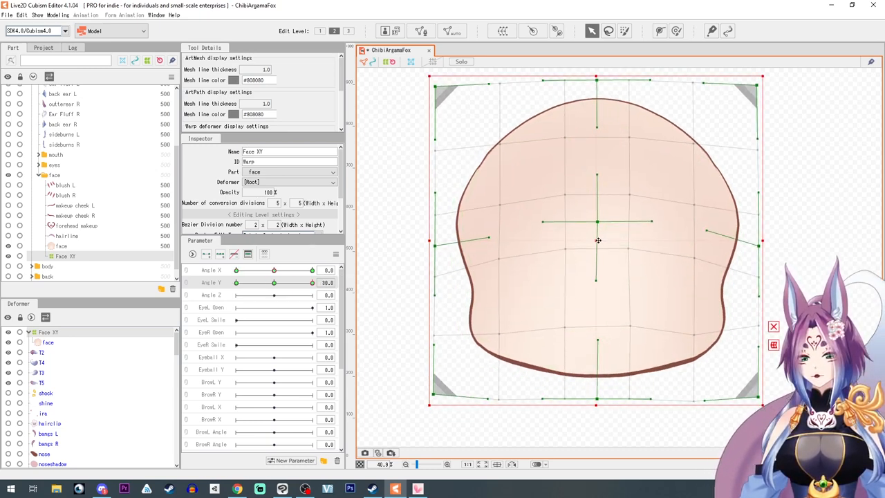
left_click_drag(311, 282, 291, 282)
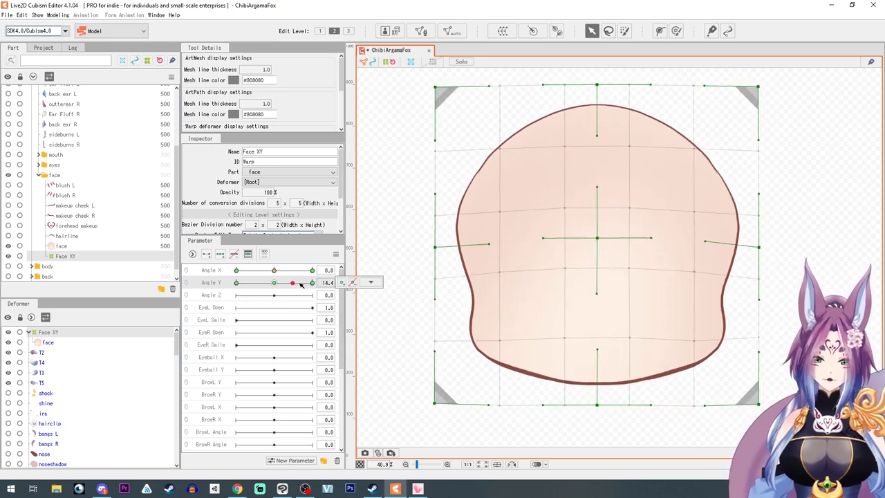
left_click_drag(293, 282, 271, 282)
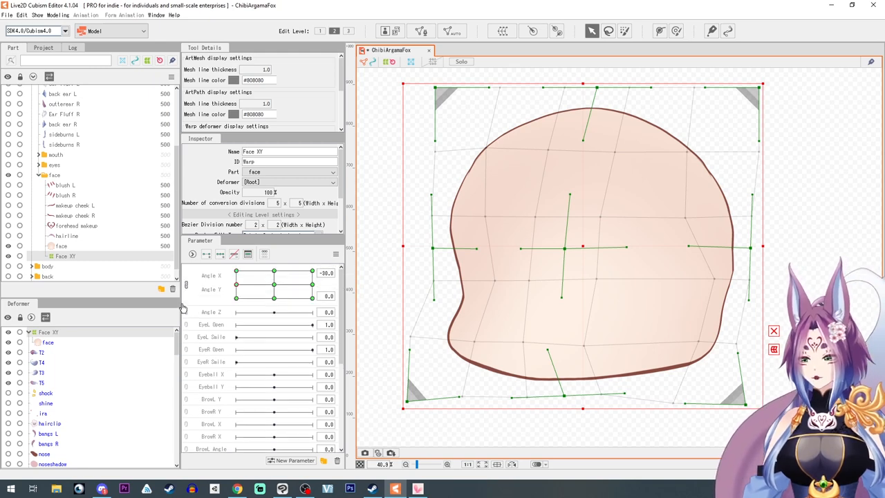
Center the linked Angle X/Y pad and synthesize the four corner keyforms for Angle X and Angle Y.
left_click_drag(235, 281, 308, 276)
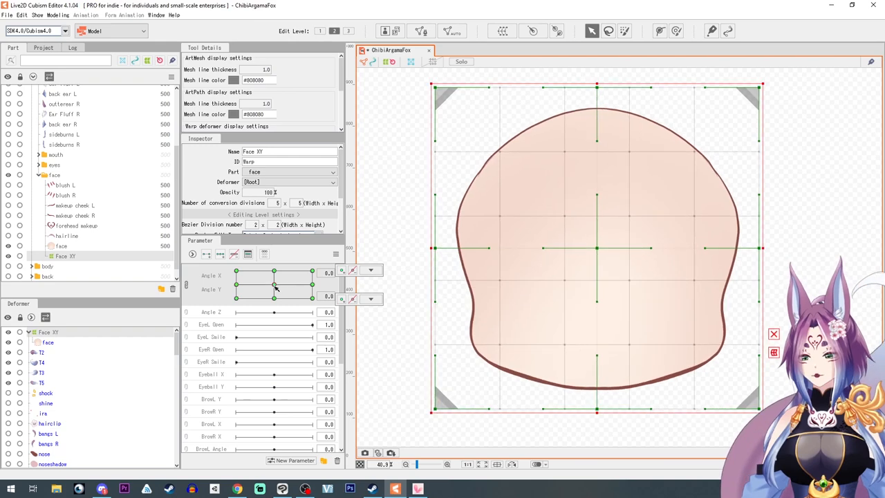
left_click_drag(274, 279, 274, 285)
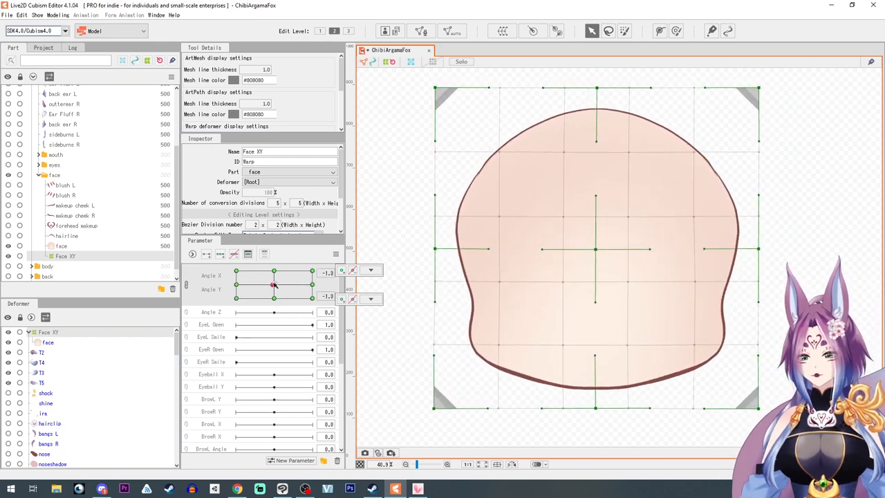
left_click(336, 255)
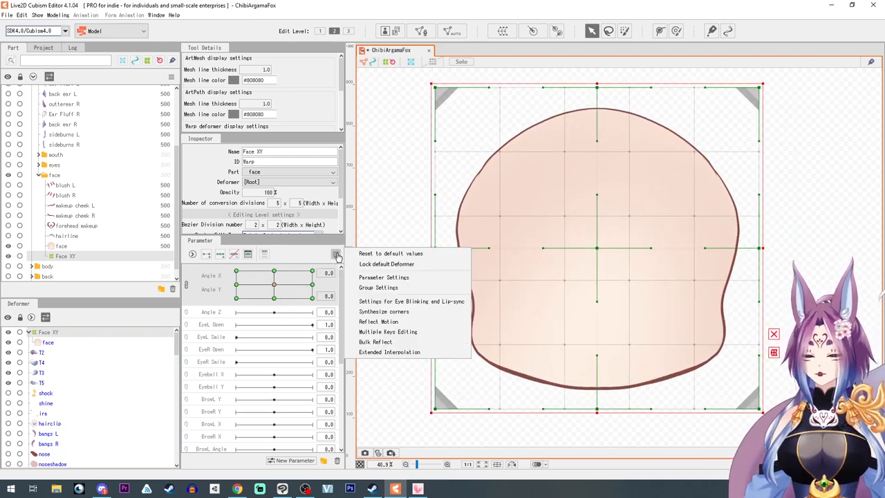
mouse_move(411, 301)
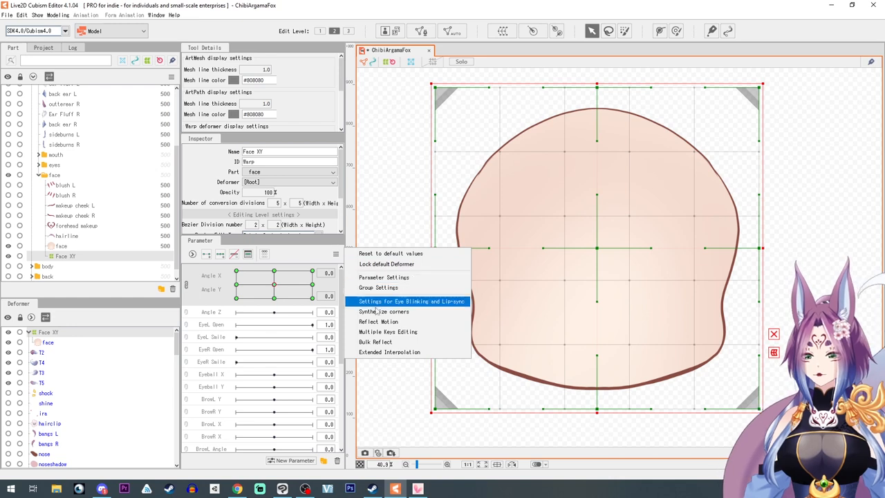
mouse_move(384, 311)
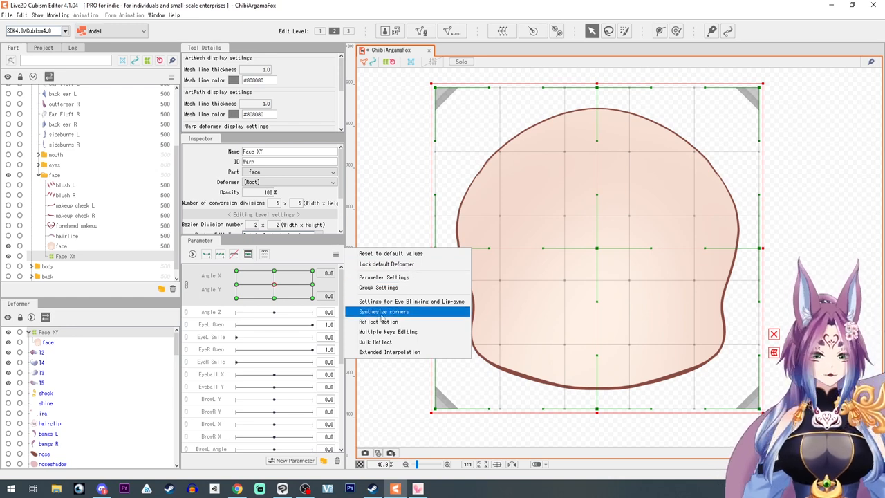
left_click(384, 311)
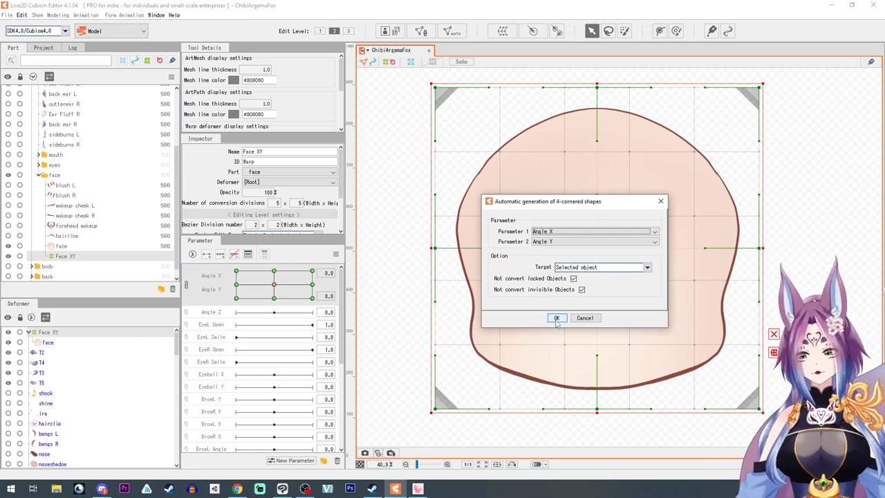
left_click(557, 317)
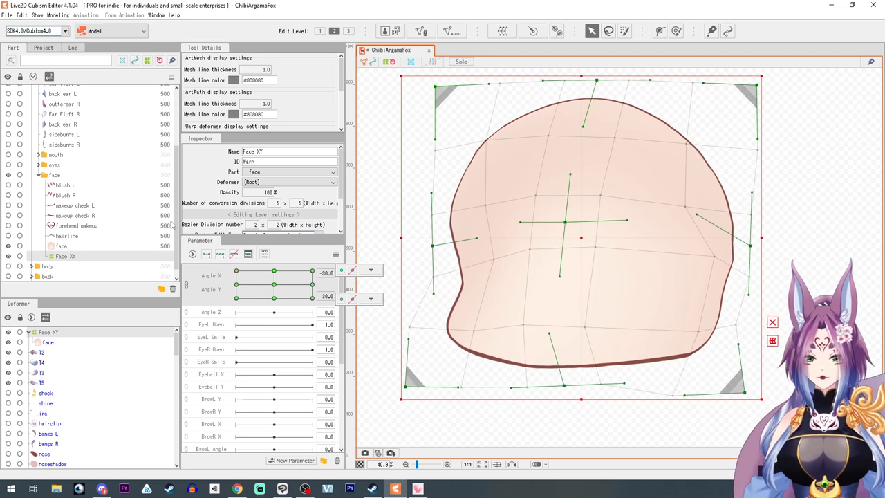
left_click_drag(235, 283, 283, 283)
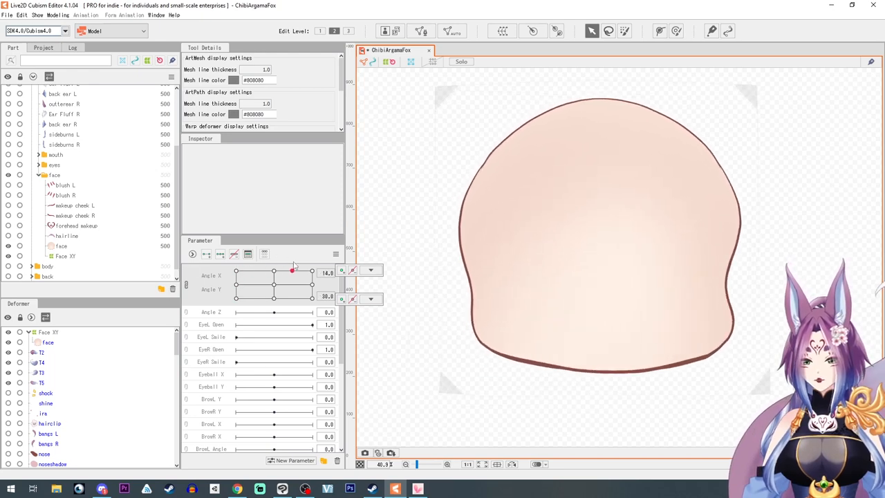
left_click_drag(293, 270, 273, 269)
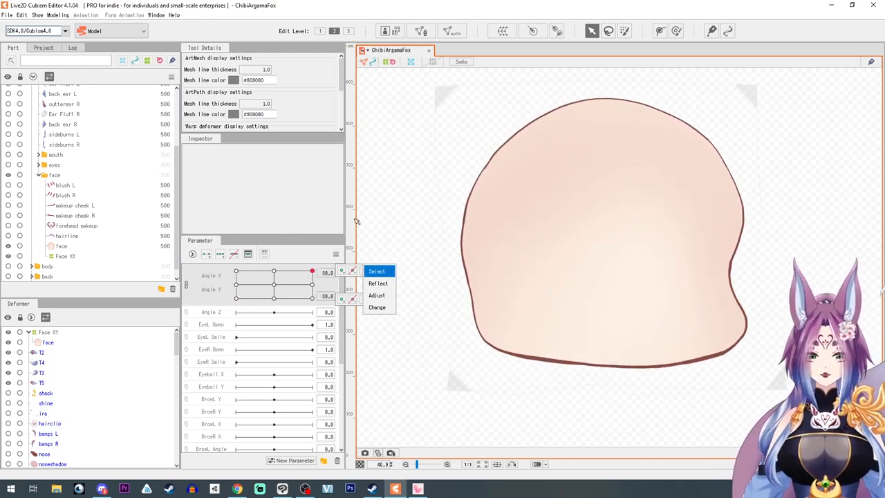
left_click(61, 246)
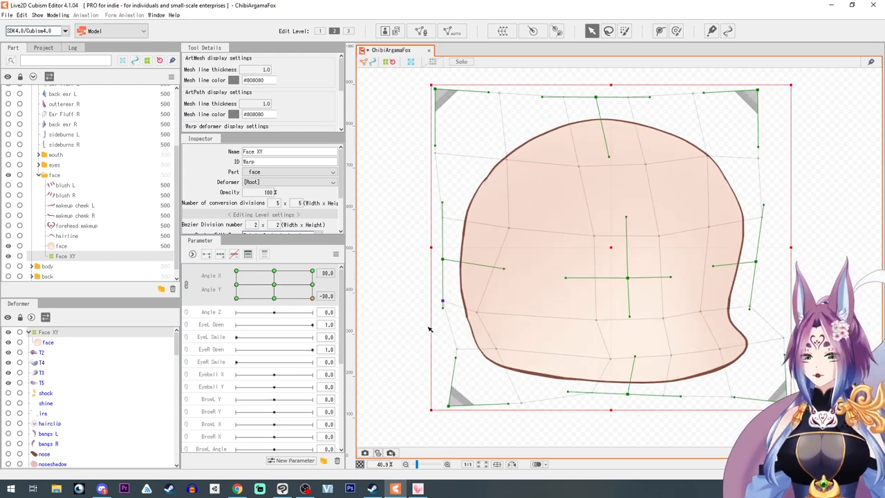
left_click_drag(273, 296, 258, 296)
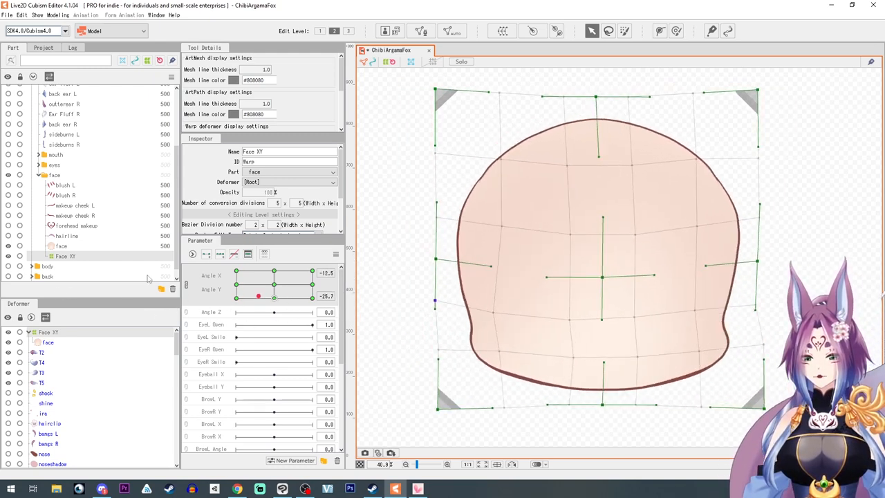